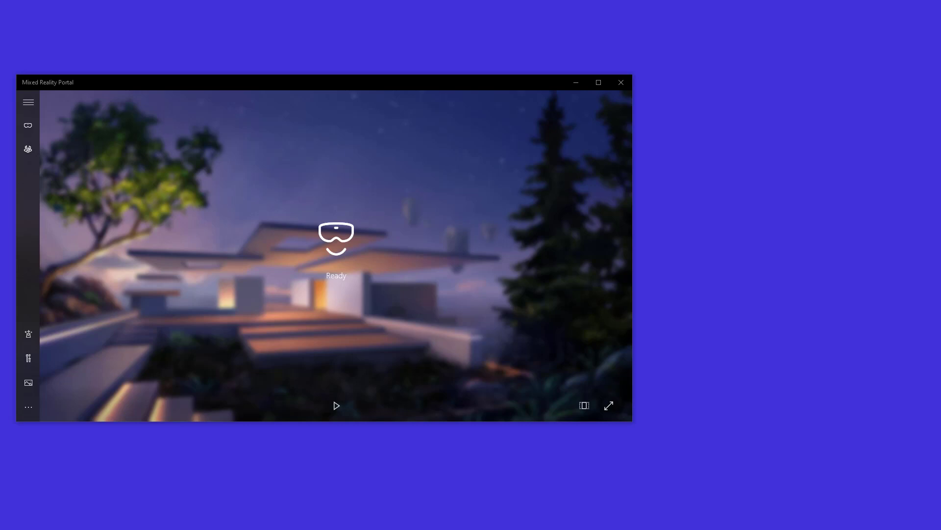
mouse_move(443, 519)
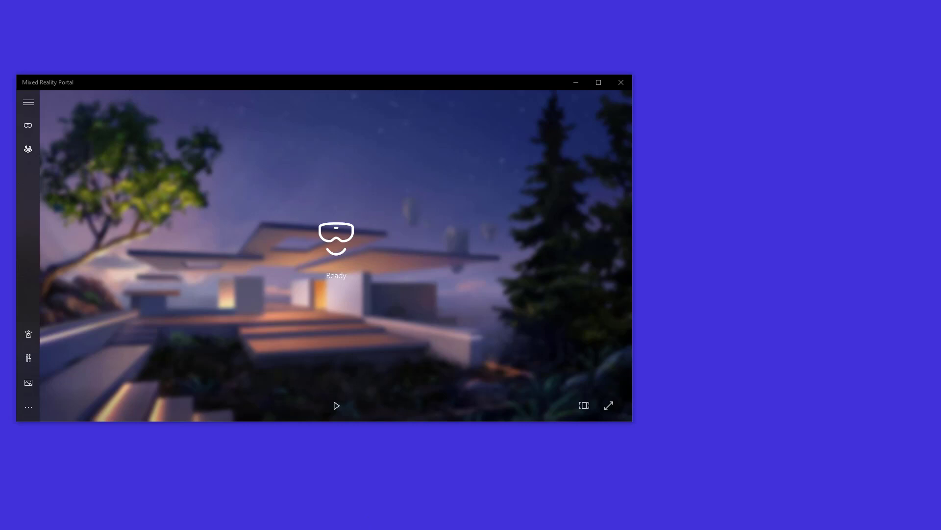
mouse_move(219, 527)
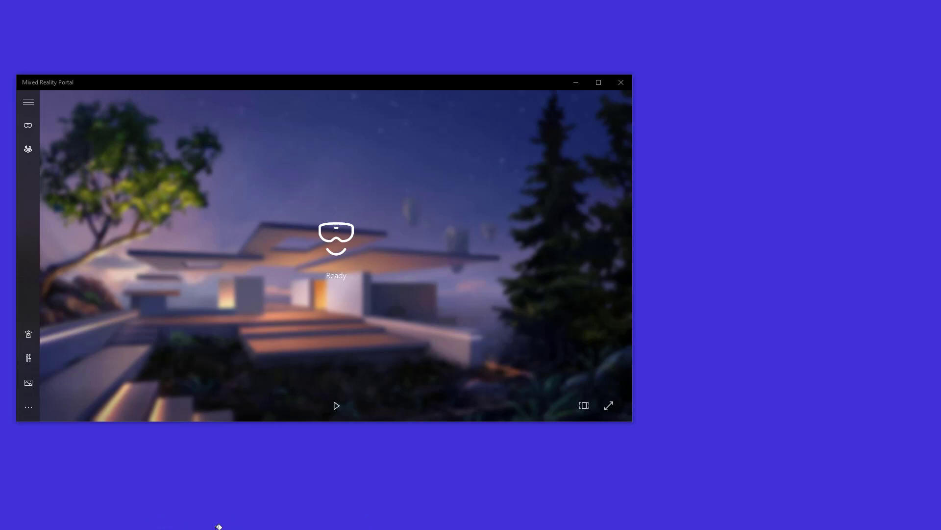
mouse_move(132, 368)
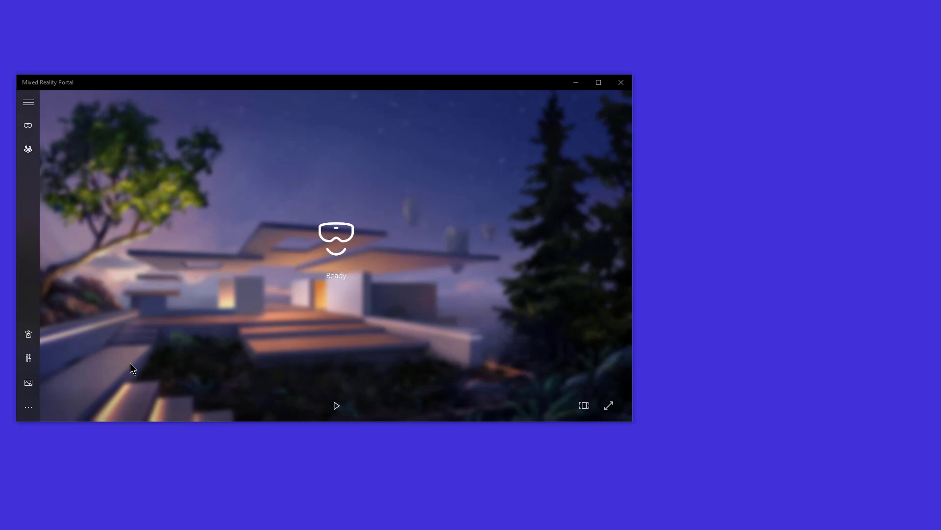
mouse_move(57, 163)
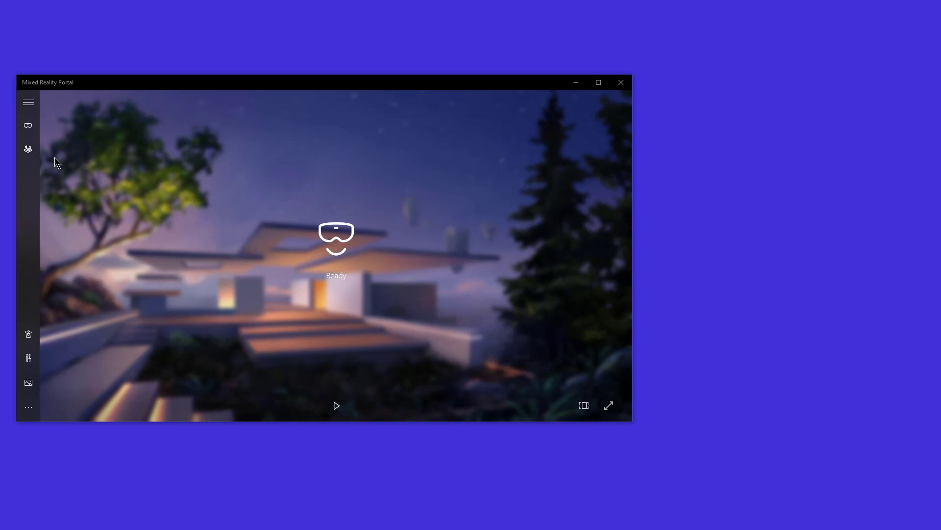
mouse_move(299, 88)
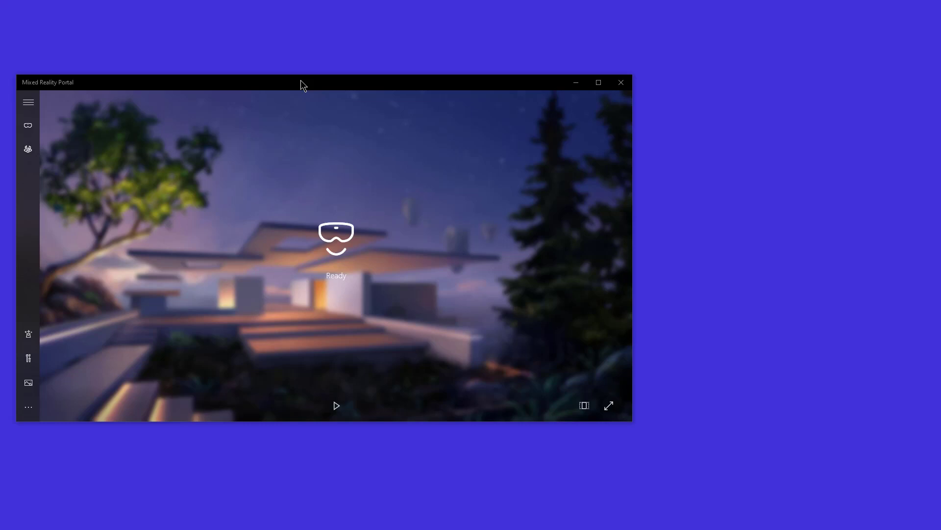
mouse_move(353, 216)
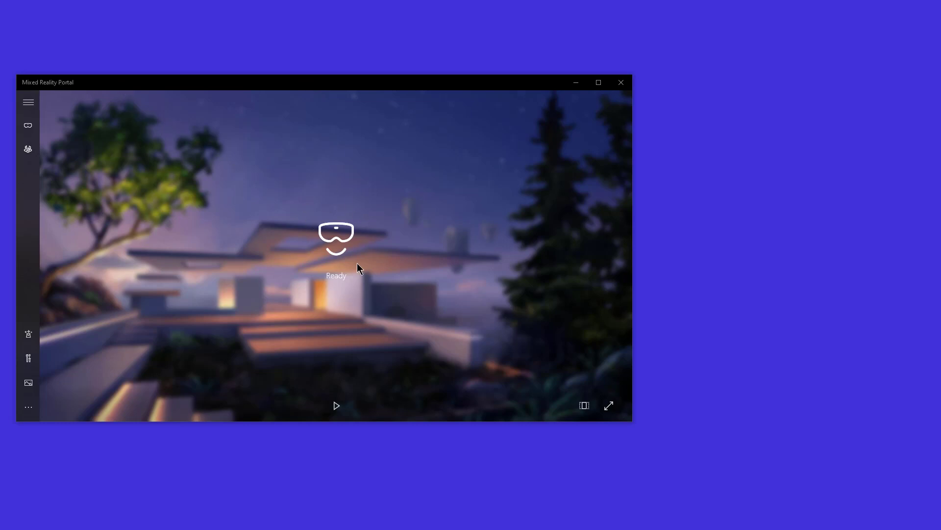
mouse_move(350, 257)
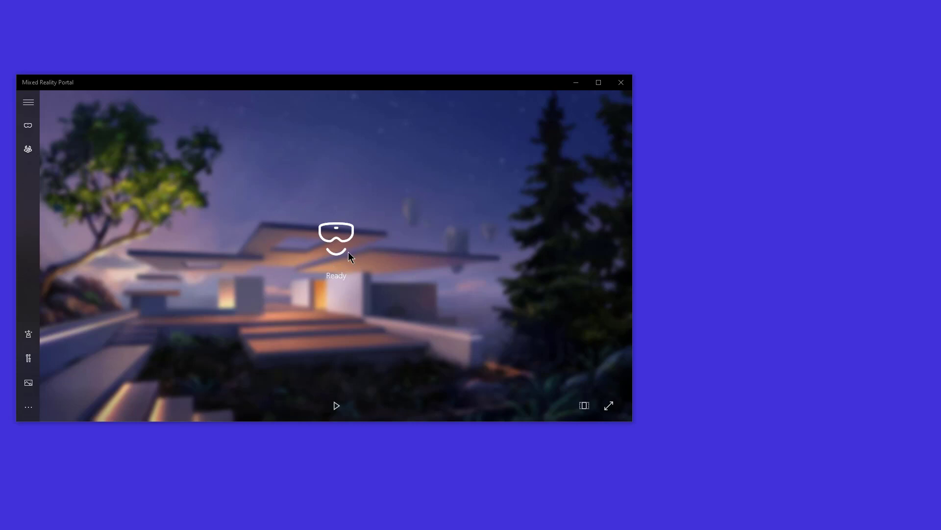
mouse_move(332, 260)
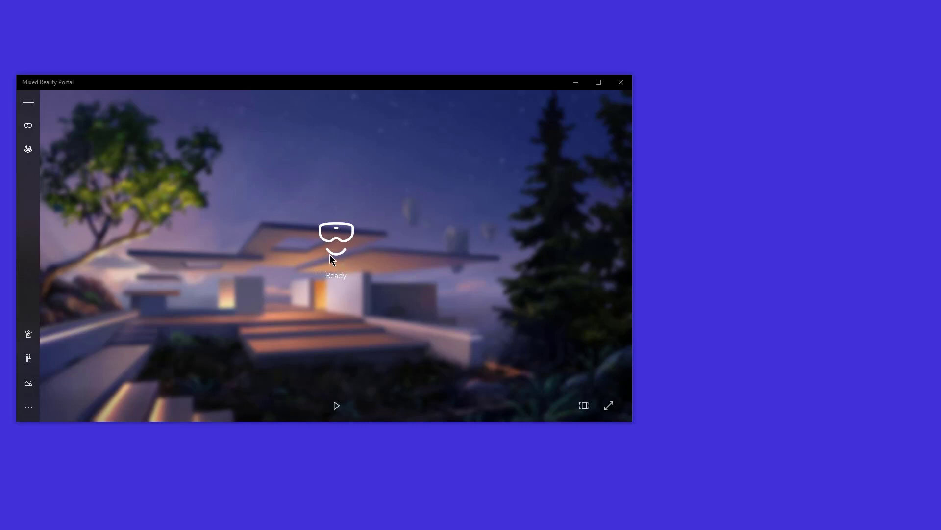
mouse_move(173, 148)
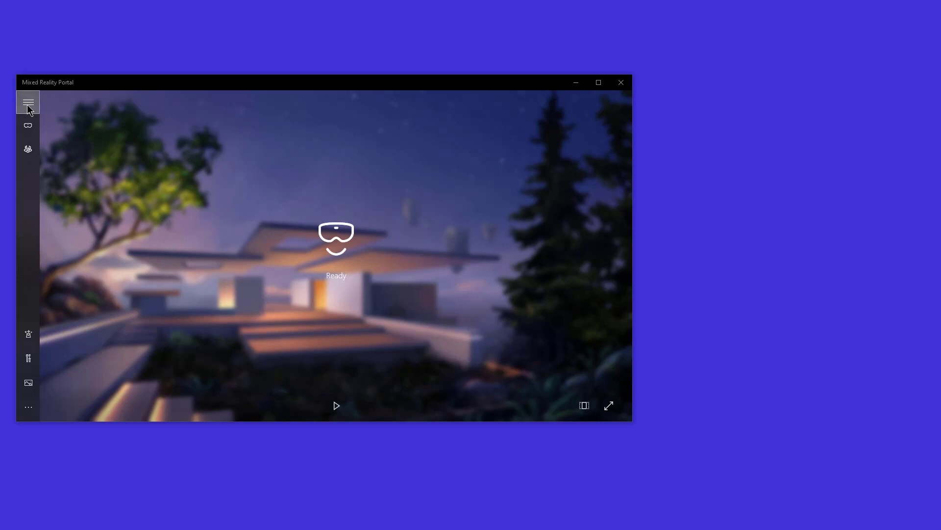
Expand the Mixed Reality Portal side menu, showing the HP Reverb headset, and open See more
left_click(27, 103)
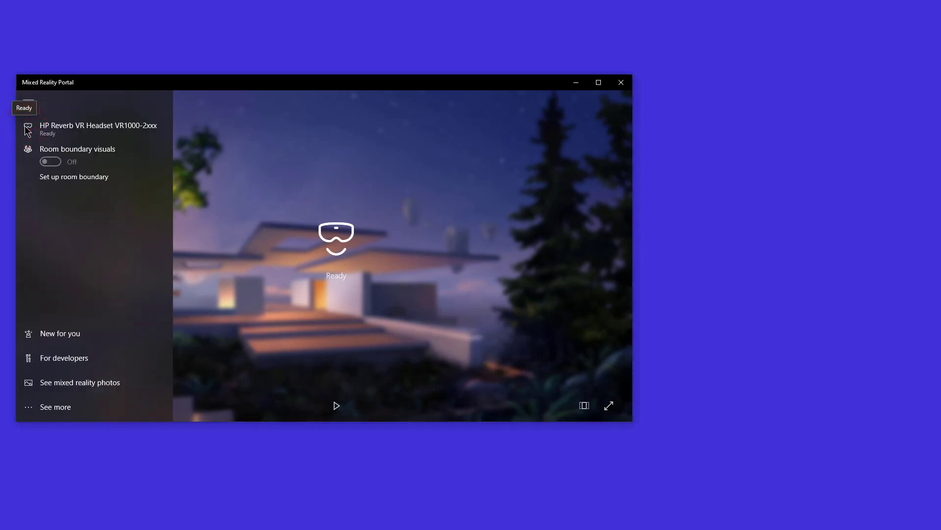
mouse_move(70, 137)
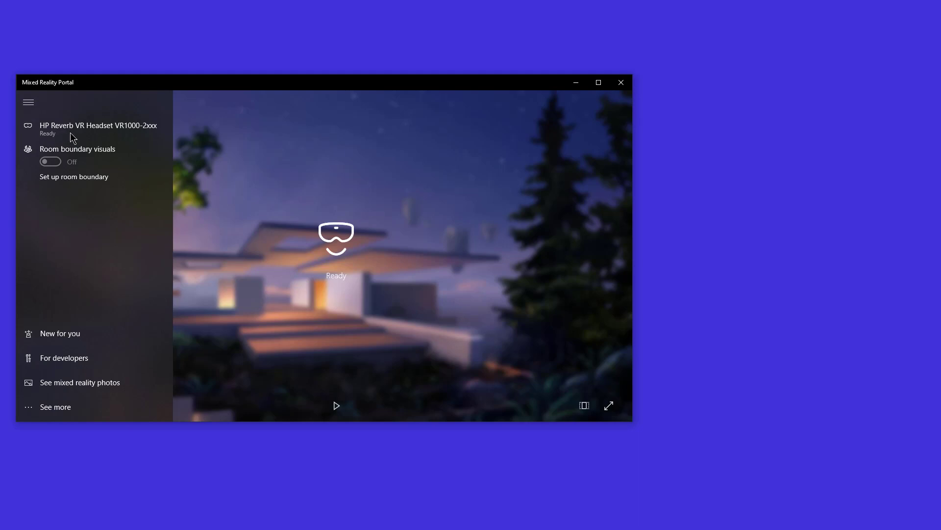
mouse_move(70, 167)
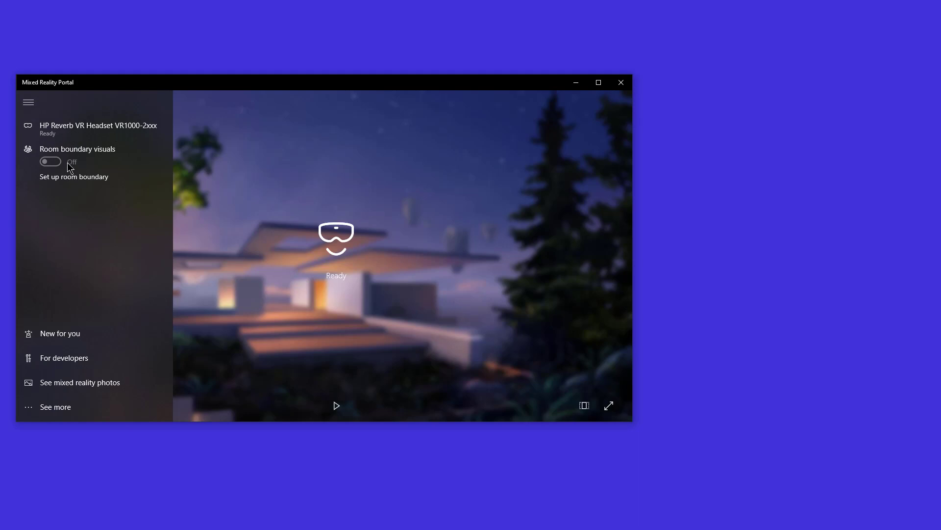
mouse_move(69, 168)
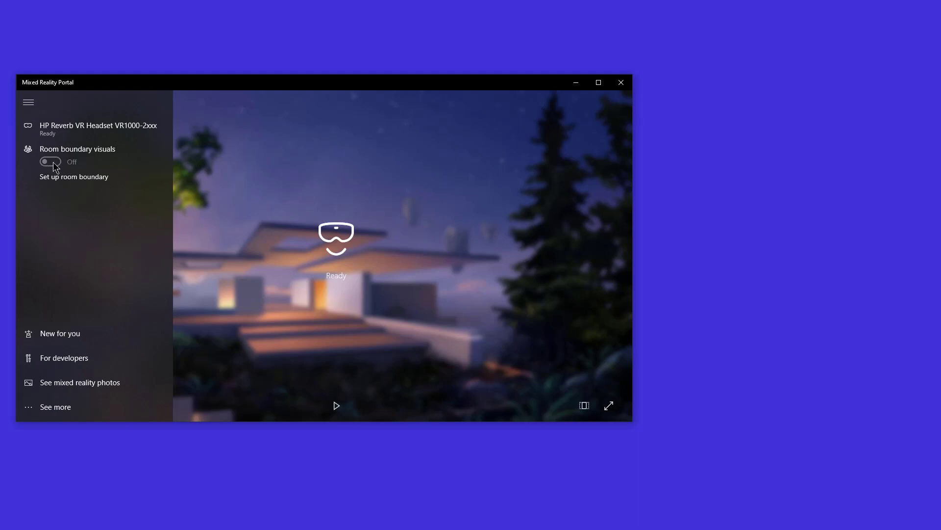
mouse_move(104, 274)
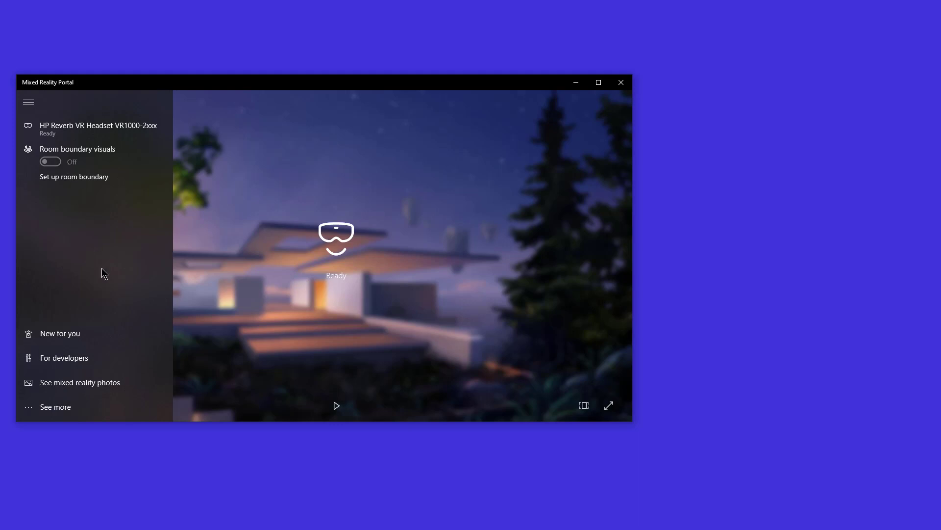
mouse_move(56, 406)
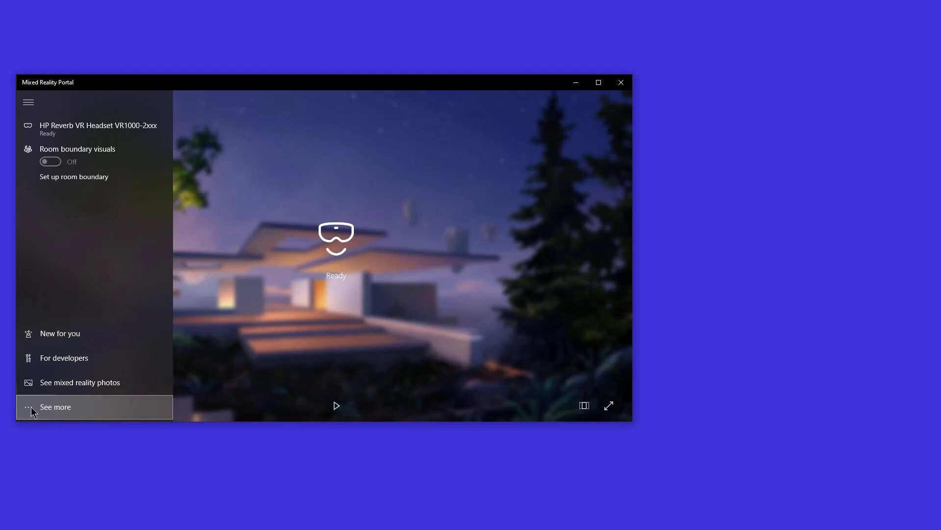
left_click(55, 406)
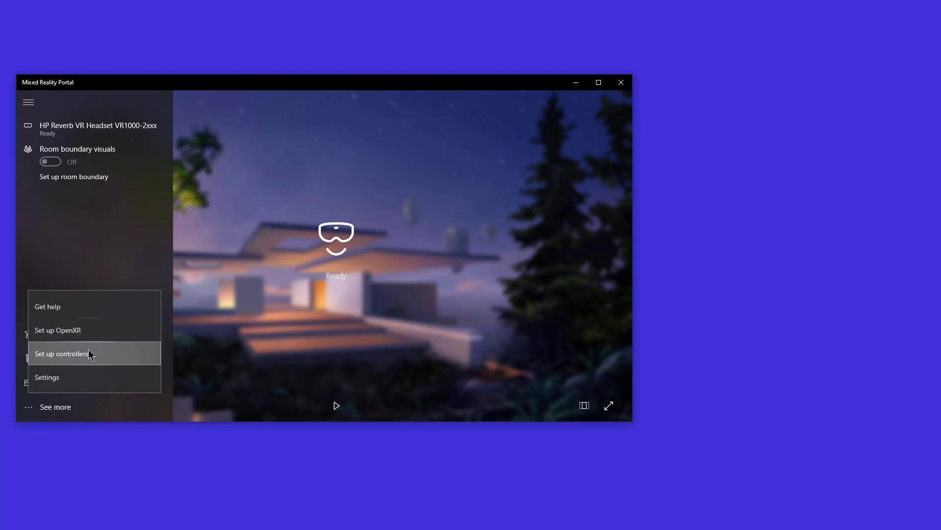
mouse_move(65, 380)
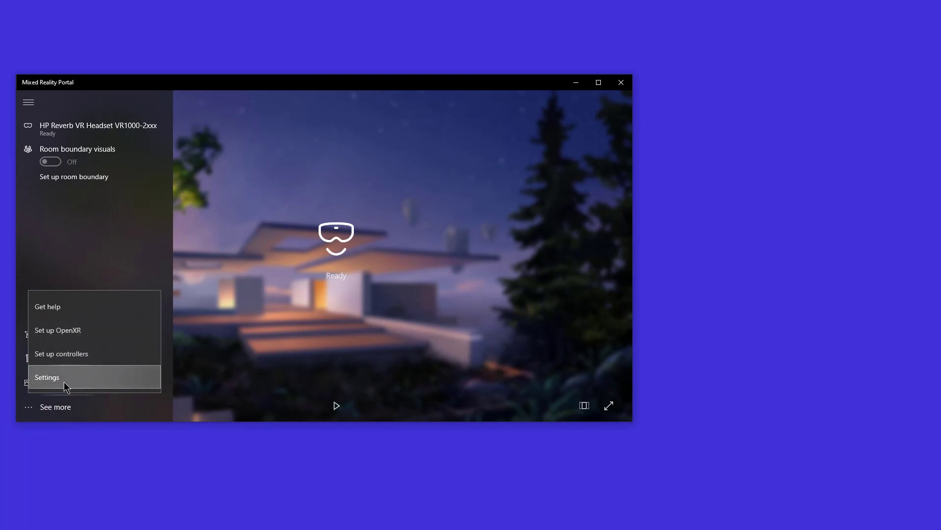
Choose Settings to reach Windows Mixed reality > Audio and speech
left_click(47, 376)
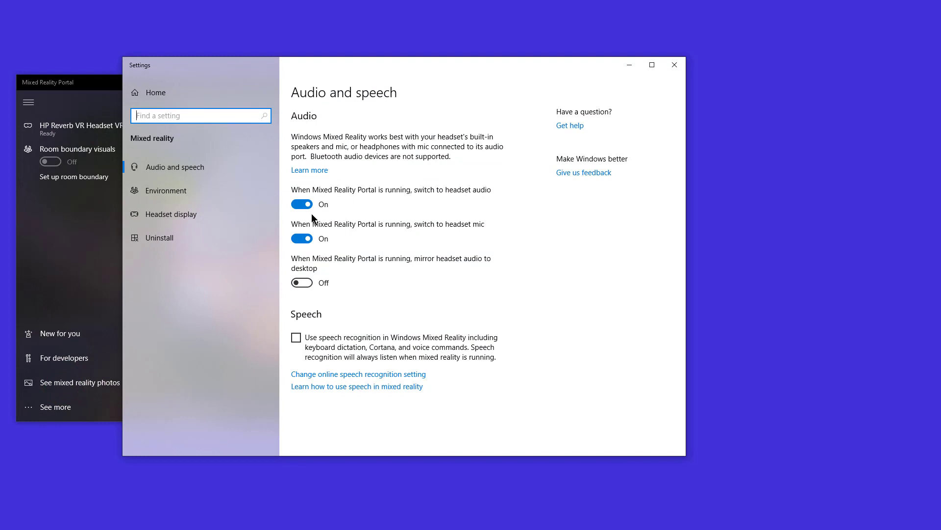
mouse_move(339, 237)
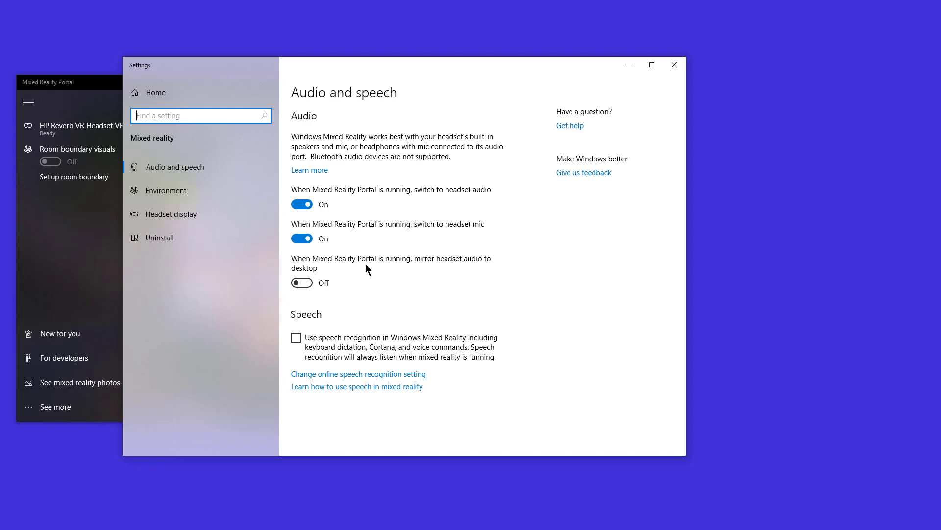
mouse_move(385, 271)
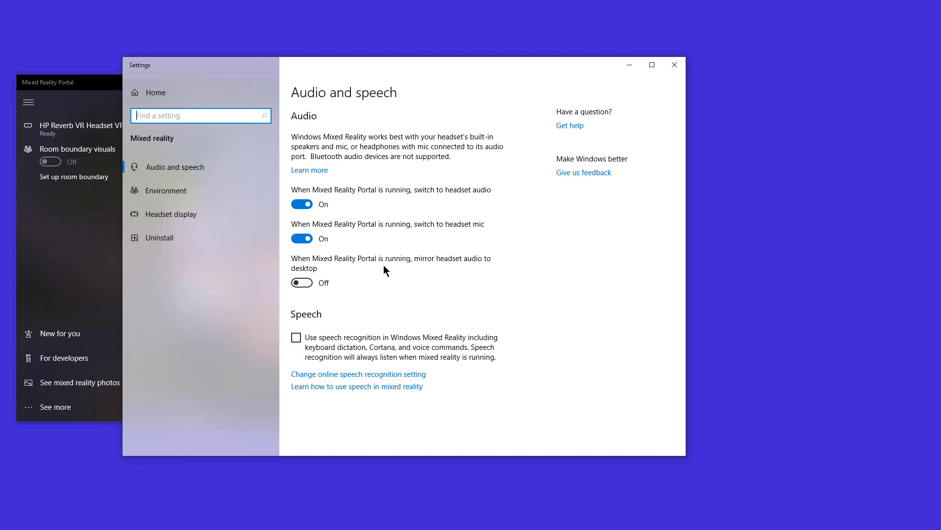
mouse_move(171, 213)
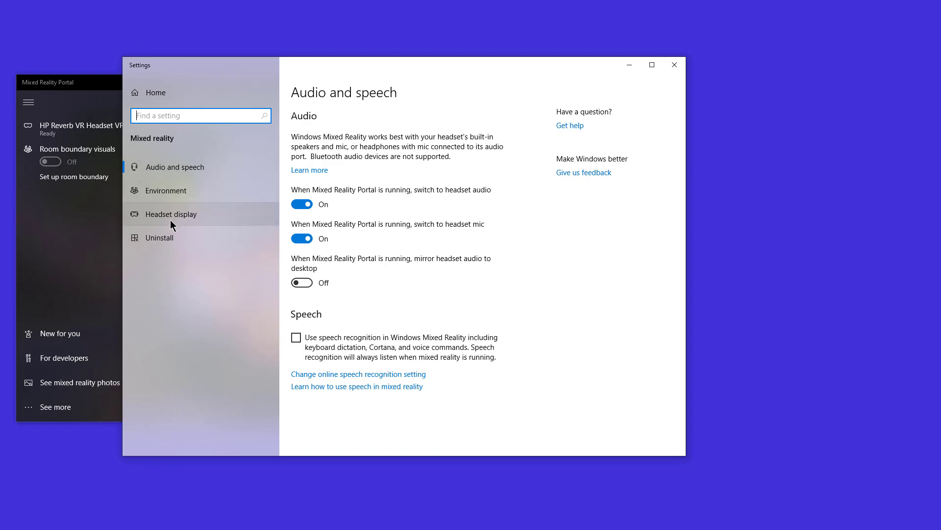
left_click(171, 214)
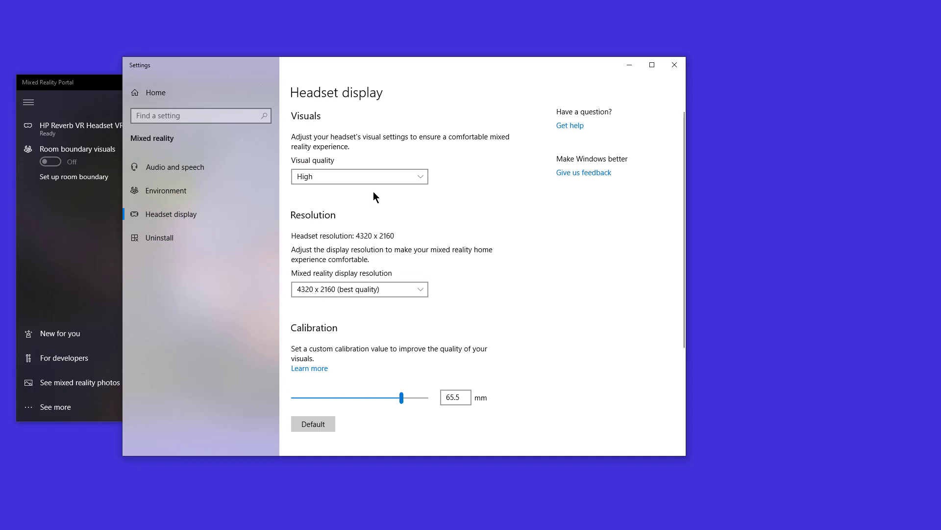
left_click(359, 176)
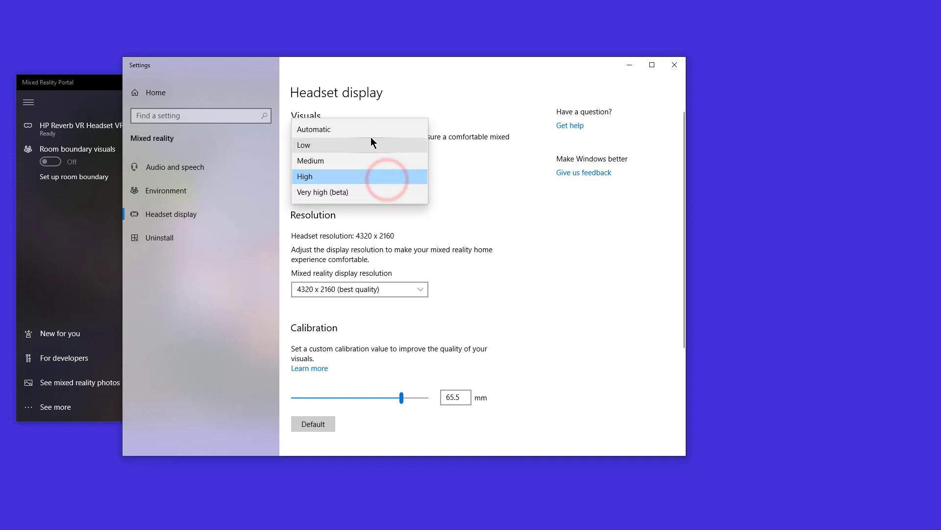
left_click(313, 129)
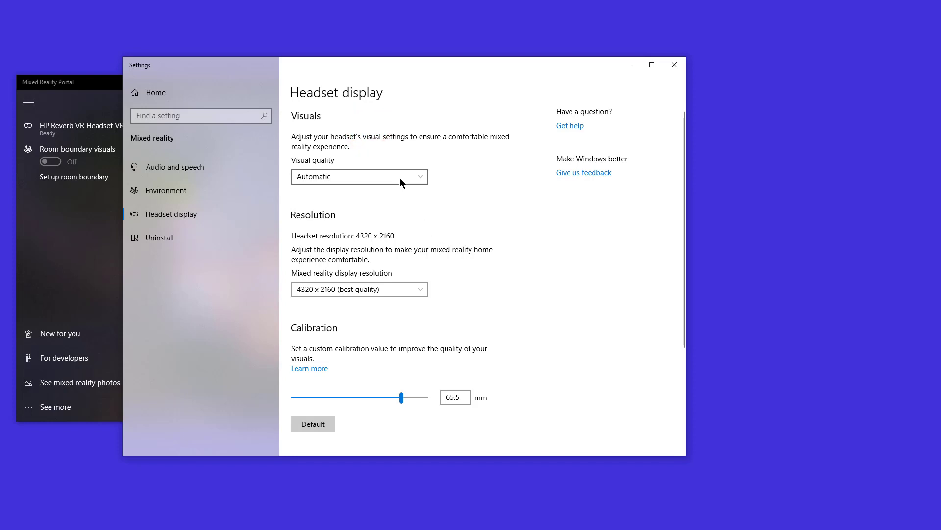
left_click(360, 176)
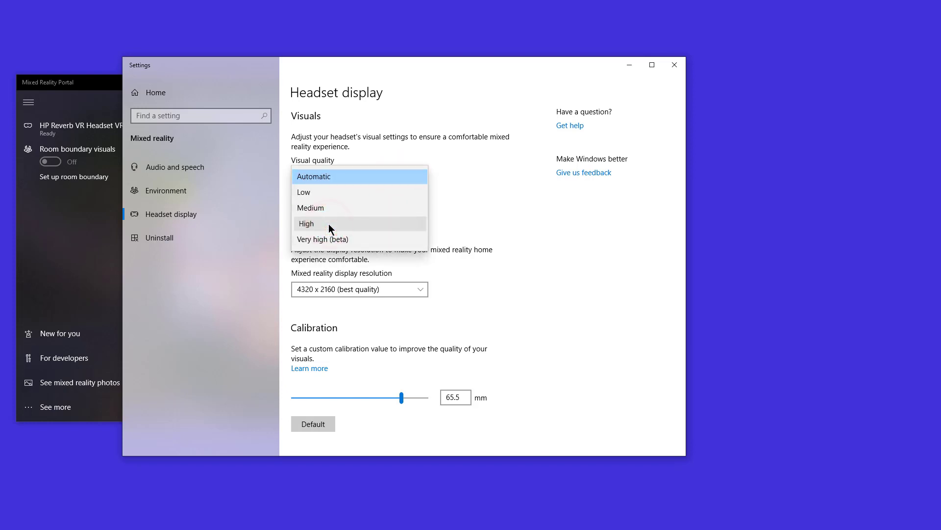
left_click(306, 223)
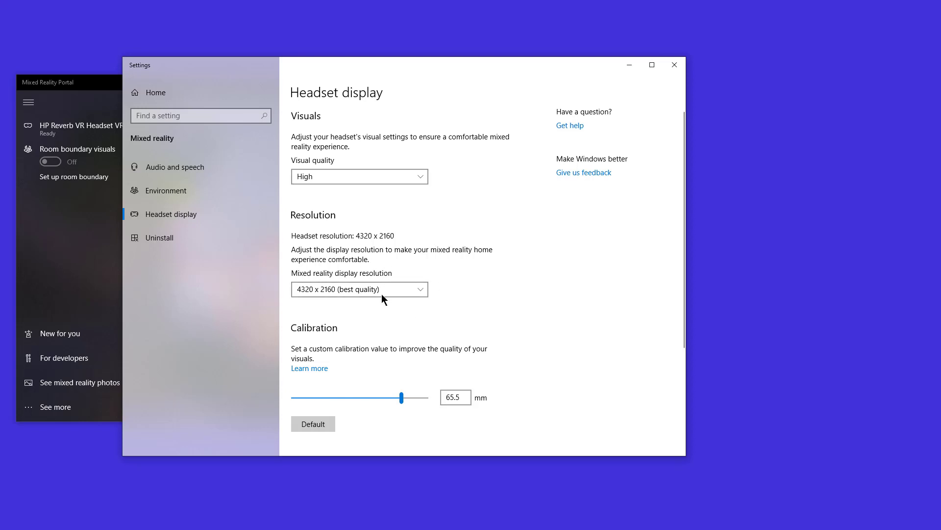
mouse_move(311, 307)
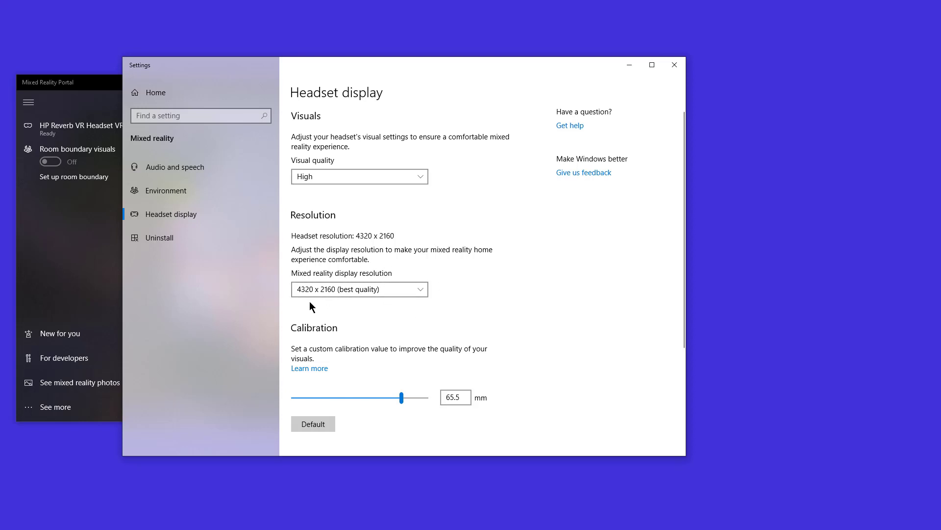
mouse_move(310, 308)
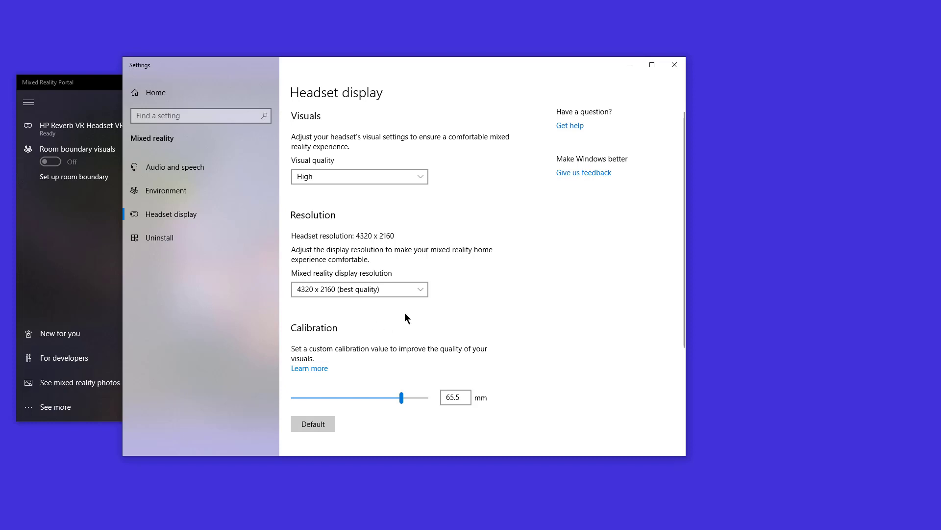
mouse_move(339, 297)
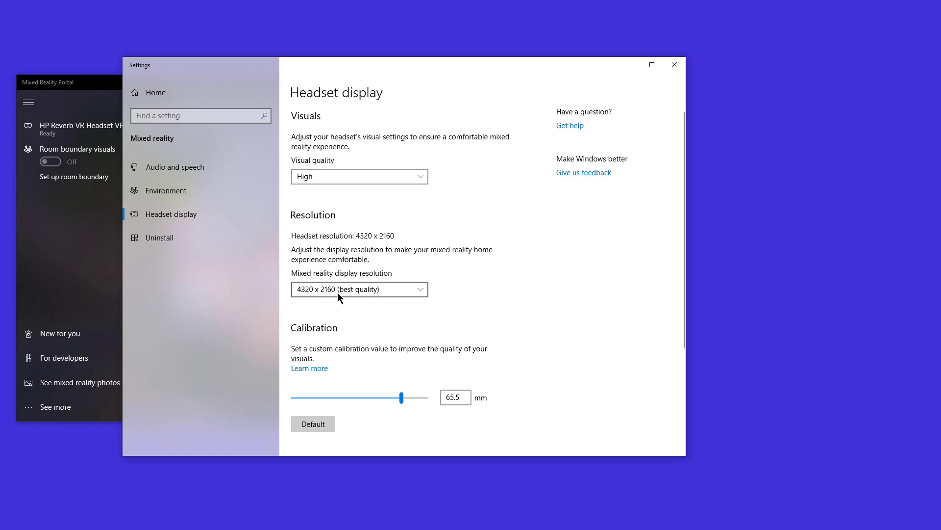
mouse_move(337, 295)
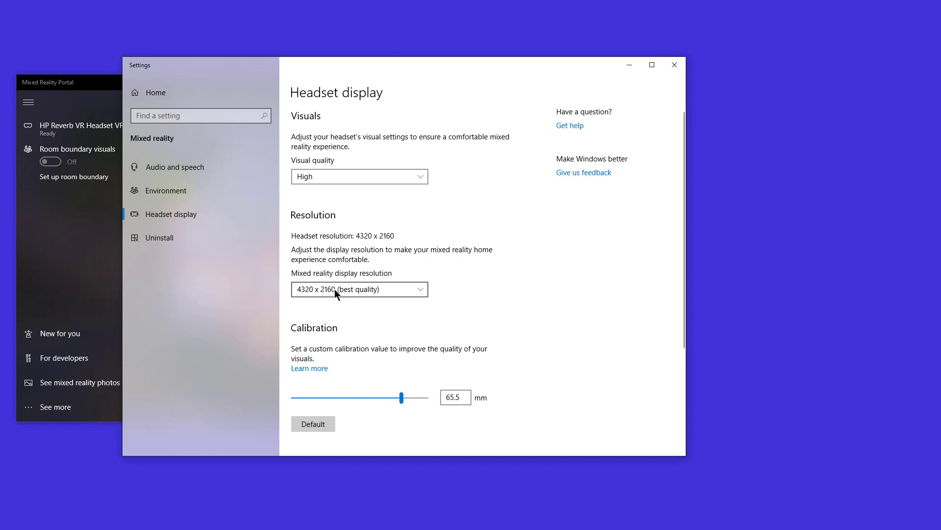
mouse_move(333, 294)
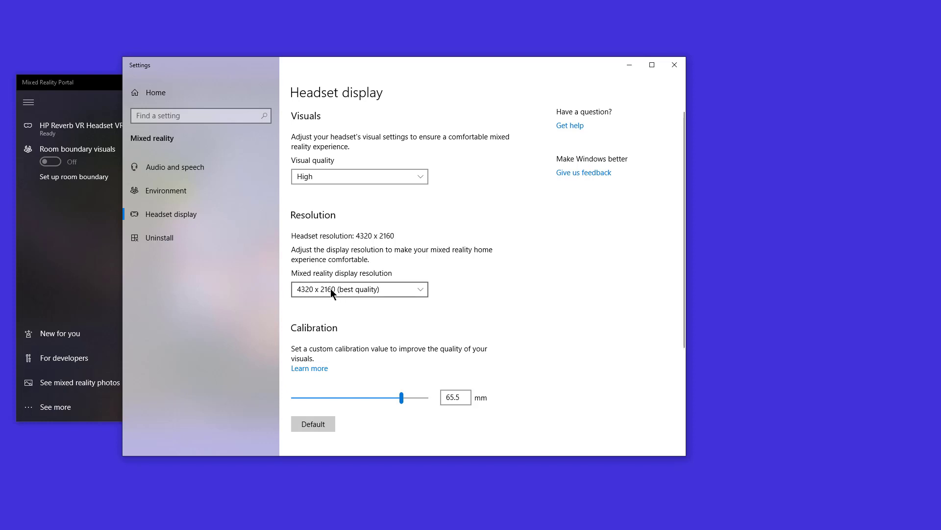
mouse_move(337, 298)
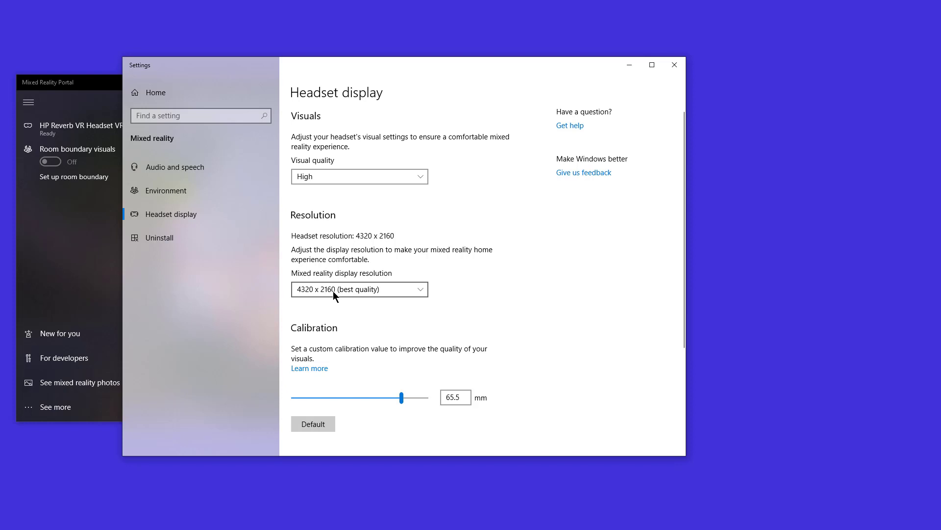
mouse_move(399, 337)
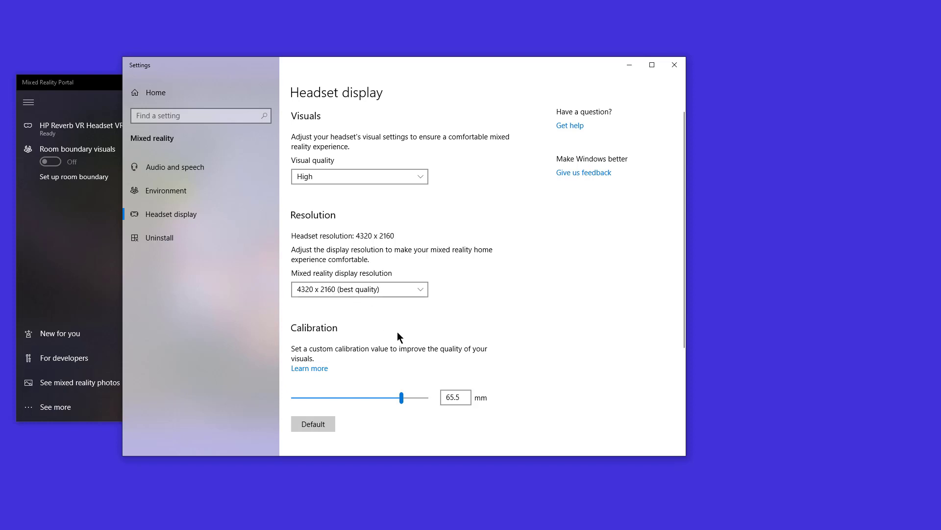
mouse_move(374, 377)
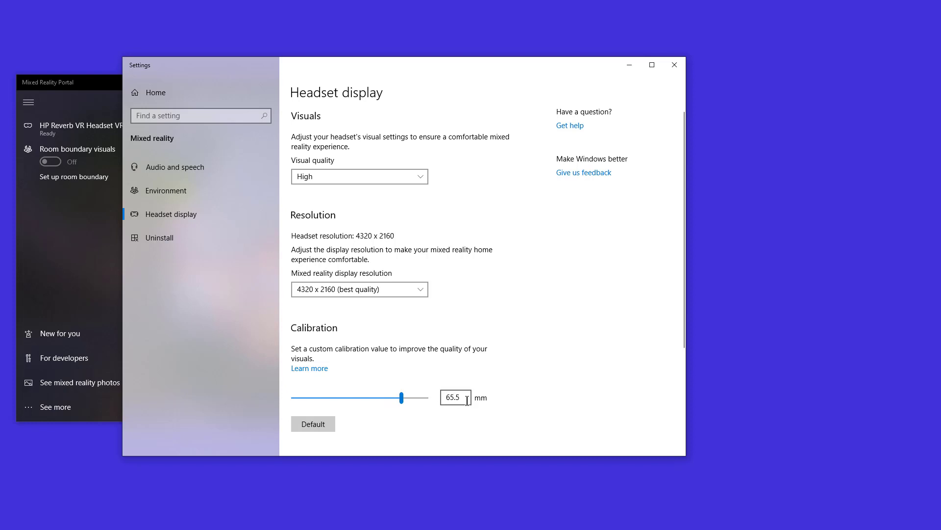
left_click(447, 397)
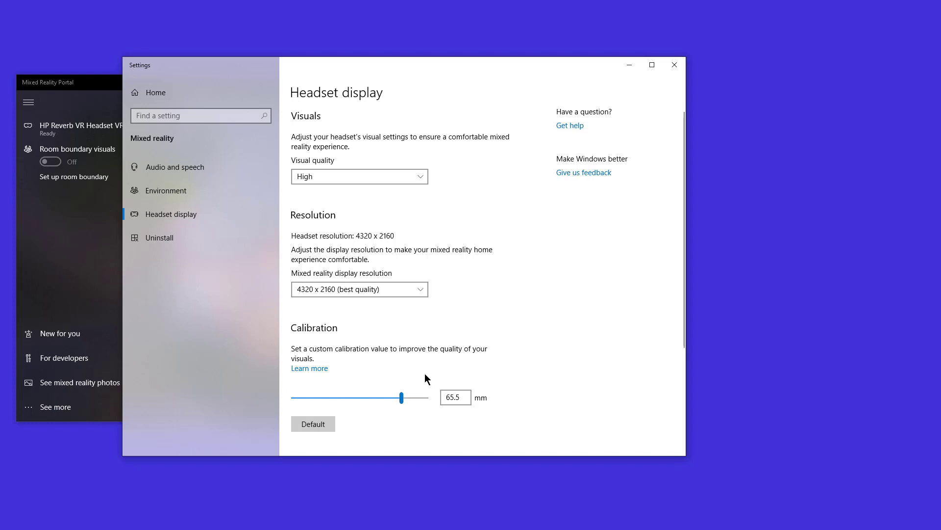
mouse_move(383, 391)
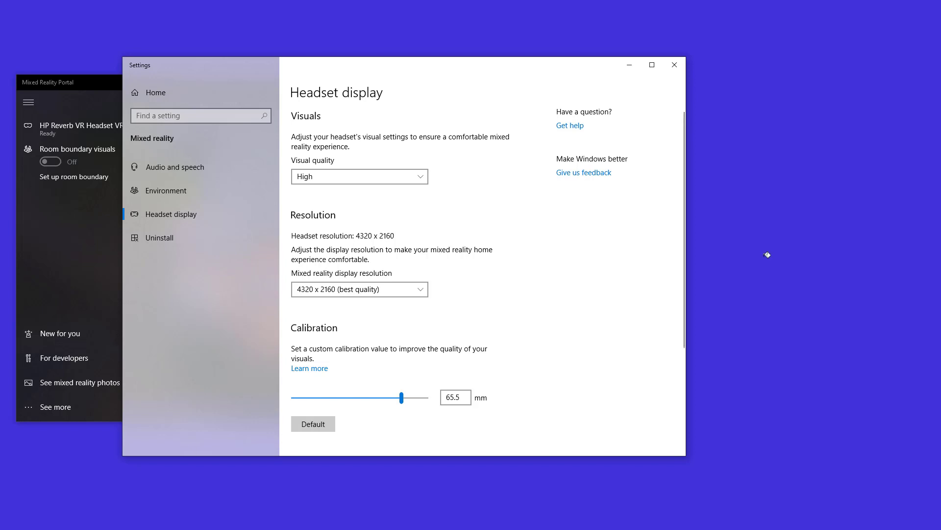
mouse_move(468, 340)
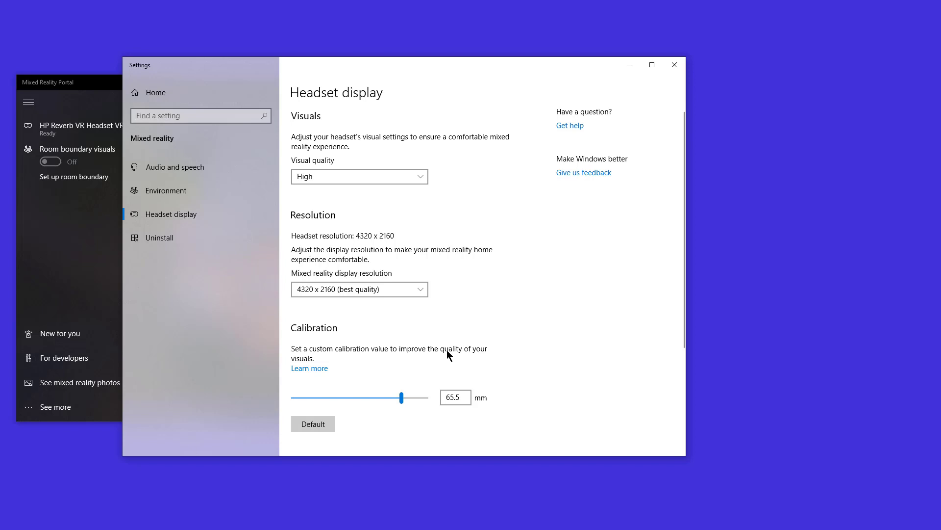
mouse_move(445, 358)
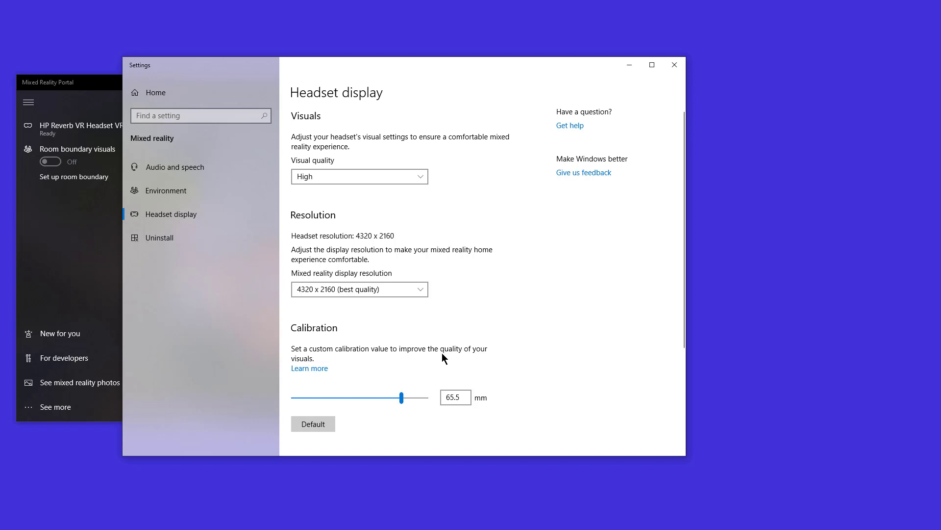
mouse_move(438, 363)
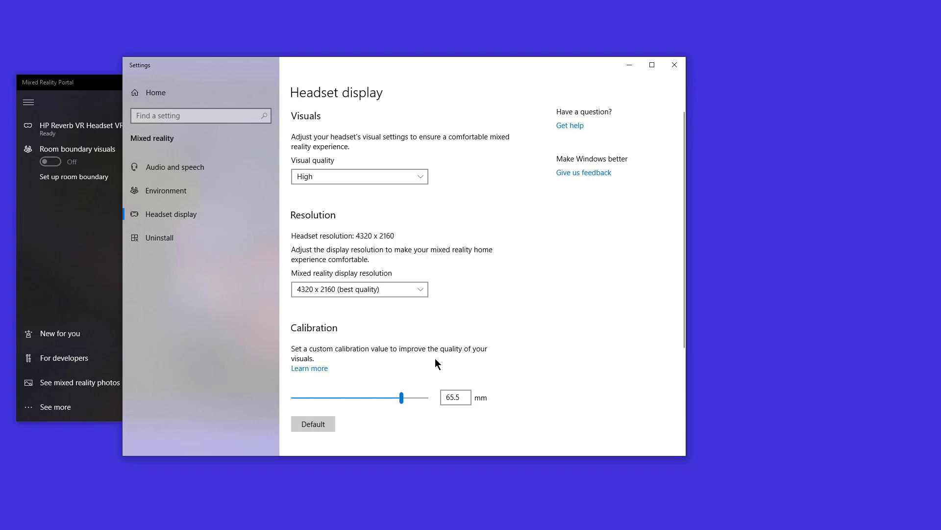
mouse_move(299, 359)
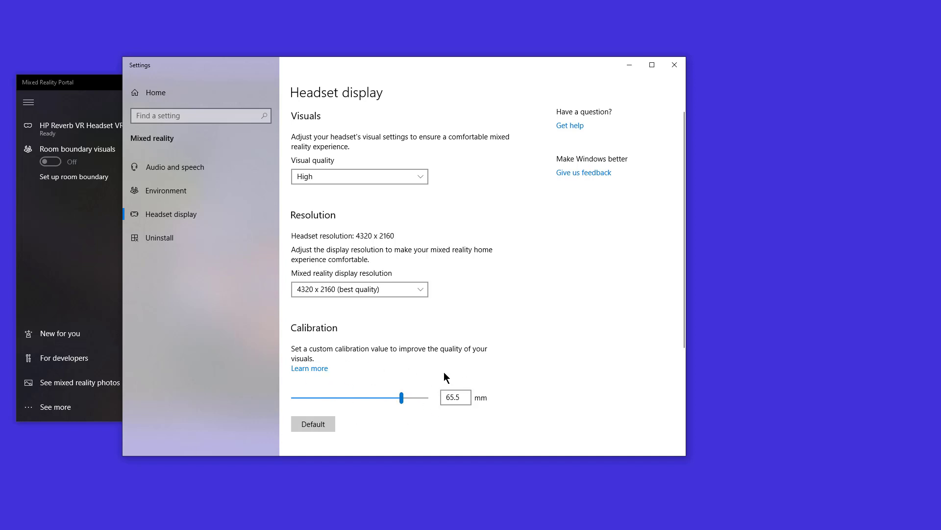
mouse_move(462, 412)
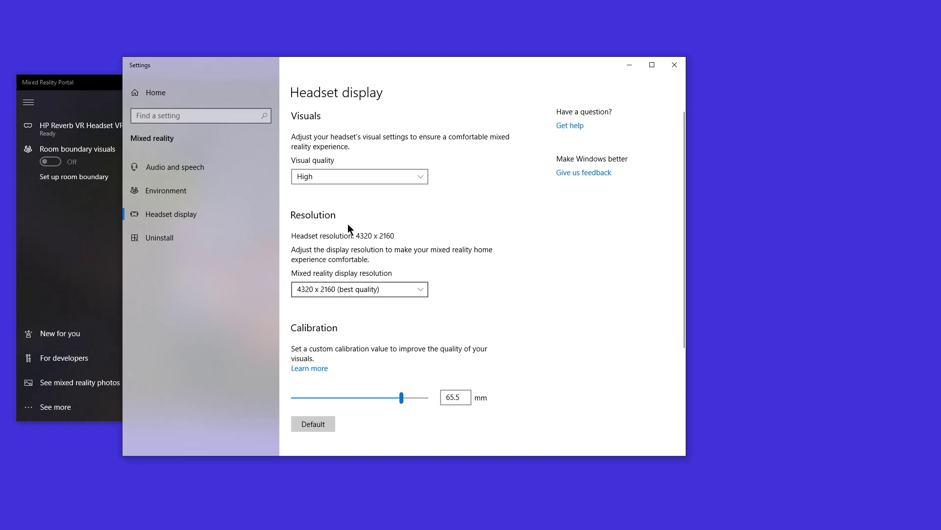
mouse_move(402, 374)
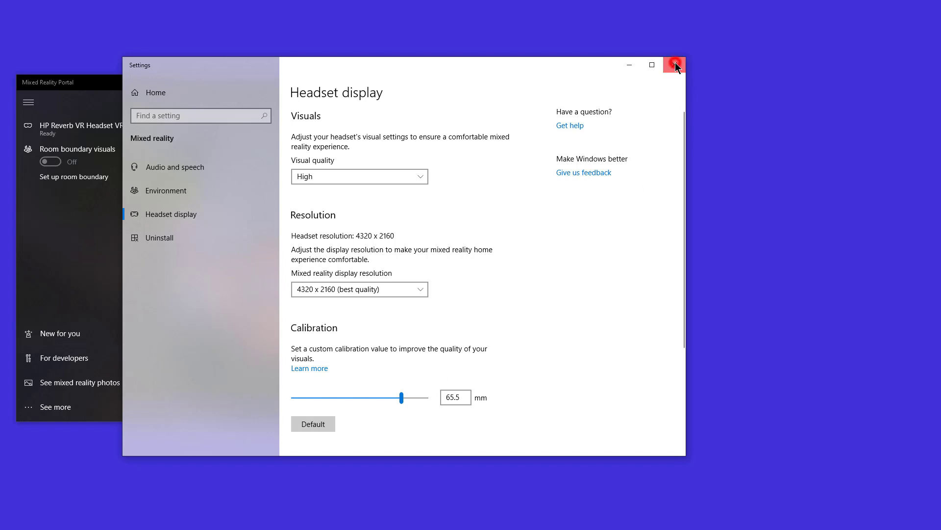
Close Windows Settings and open the SteamVR menu with its Devices options showing
left_click(675, 64)
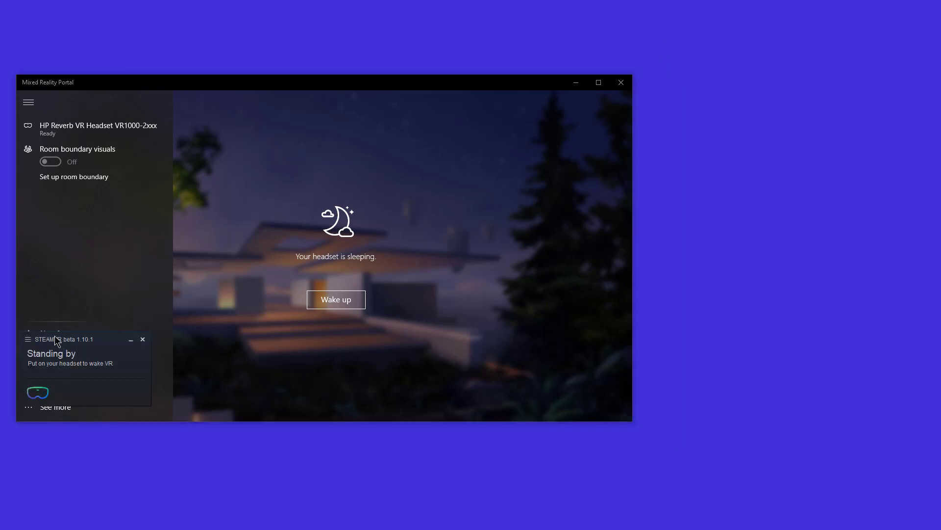
left_click(28, 340)
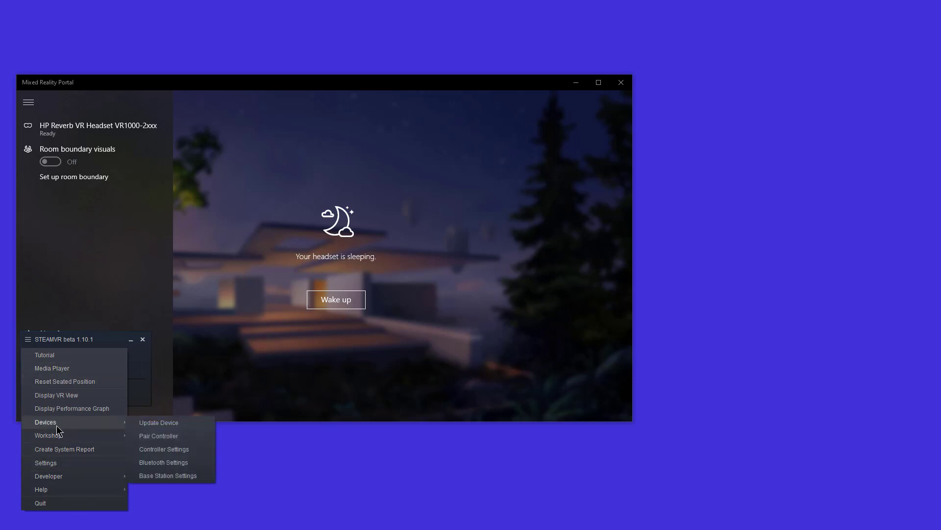
mouse_move(54, 467)
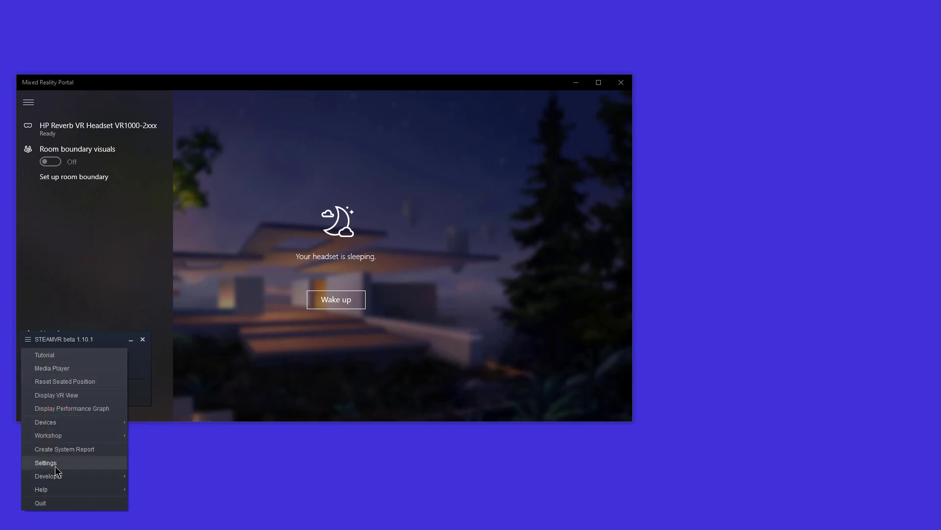
Open SteamVR Settings on the General page, showing 90 Hz and Auto resolution
left_click(46, 462)
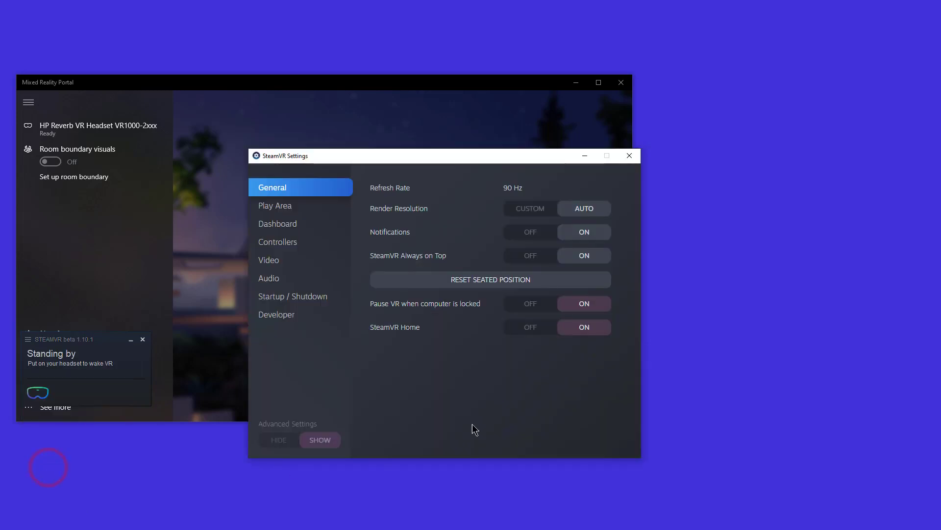
mouse_move(516, 196)
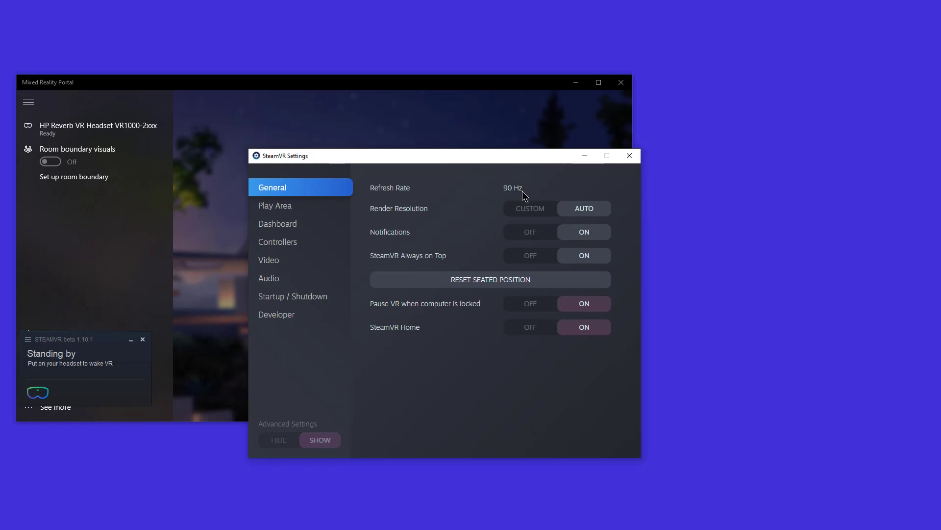
mouse_move(585, 208)
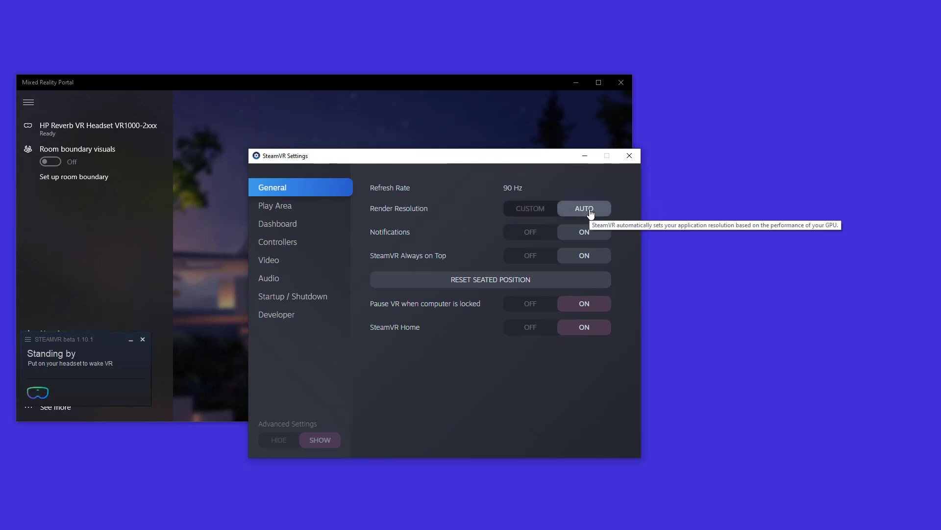
mouse_move(489, 220)
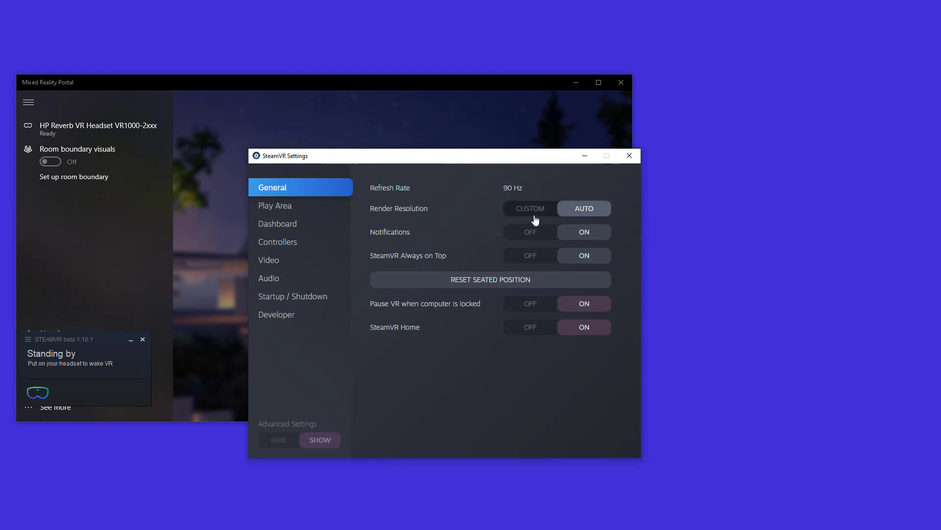
Switch render resolution to Custom and lower per-eye resolution from 188% to 100% (2204 × 2160)
left_click(529, 209)
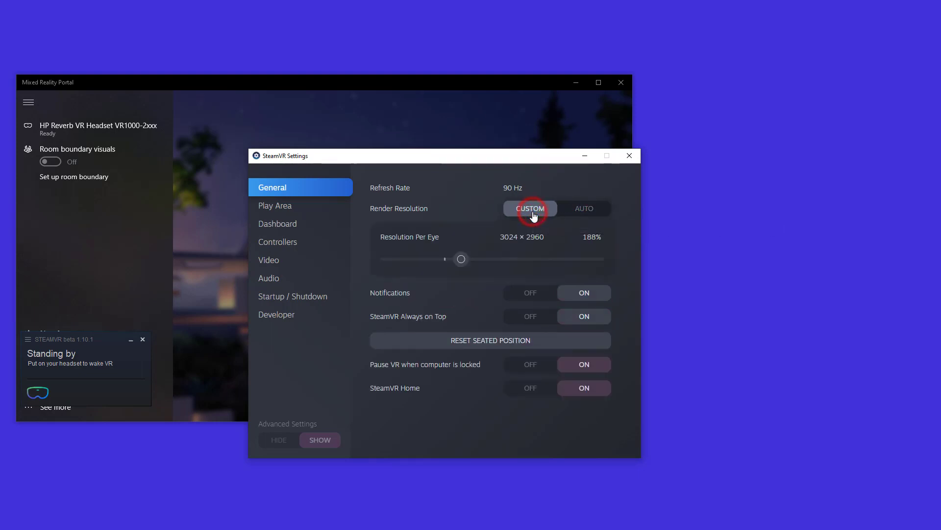
mouse_move(461, 240)
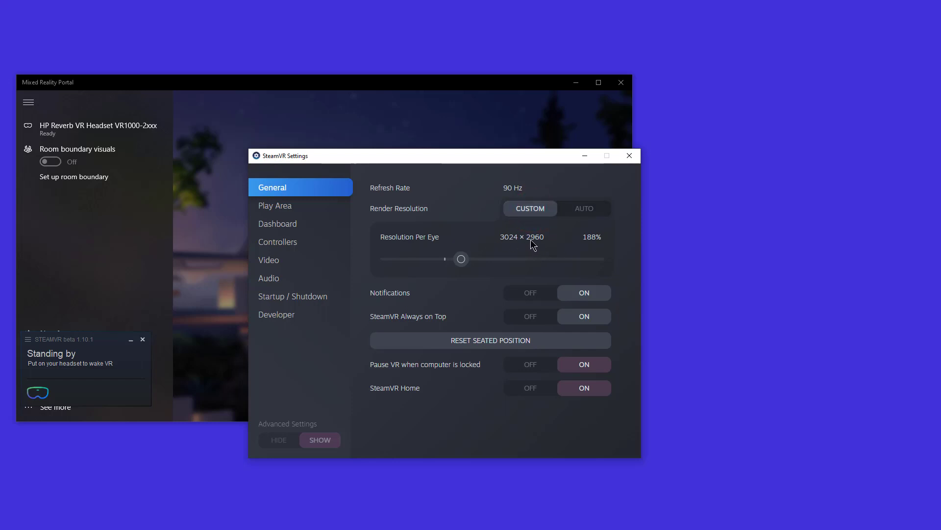
mouse_move(600, 246)
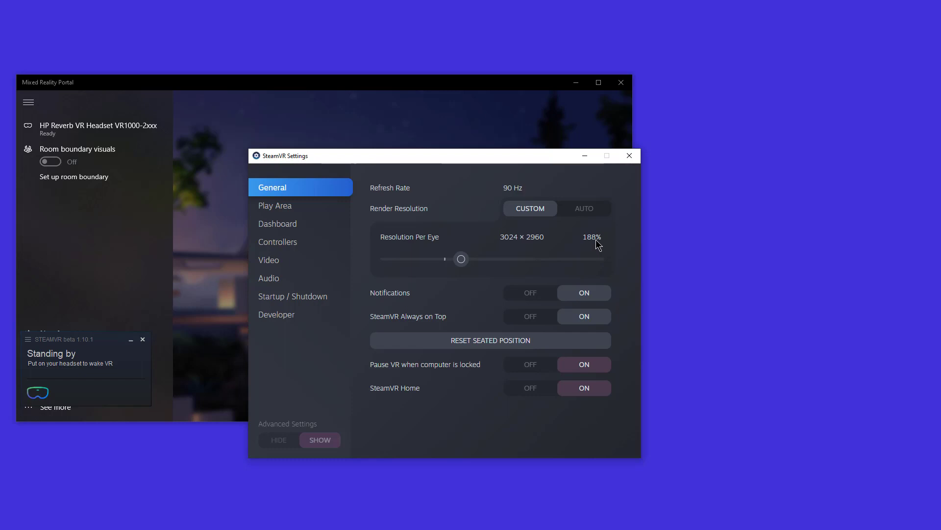
mouse_move(512, 255)
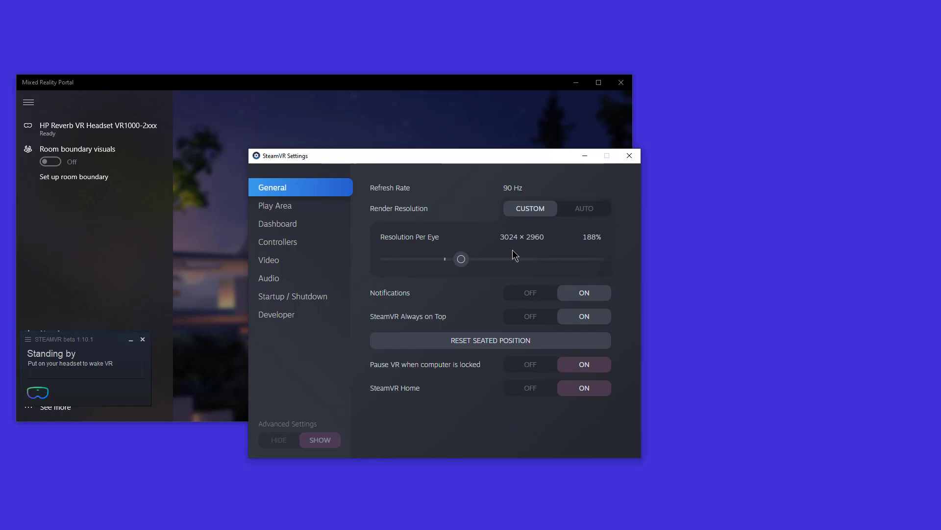
mouse_move(525, 249)
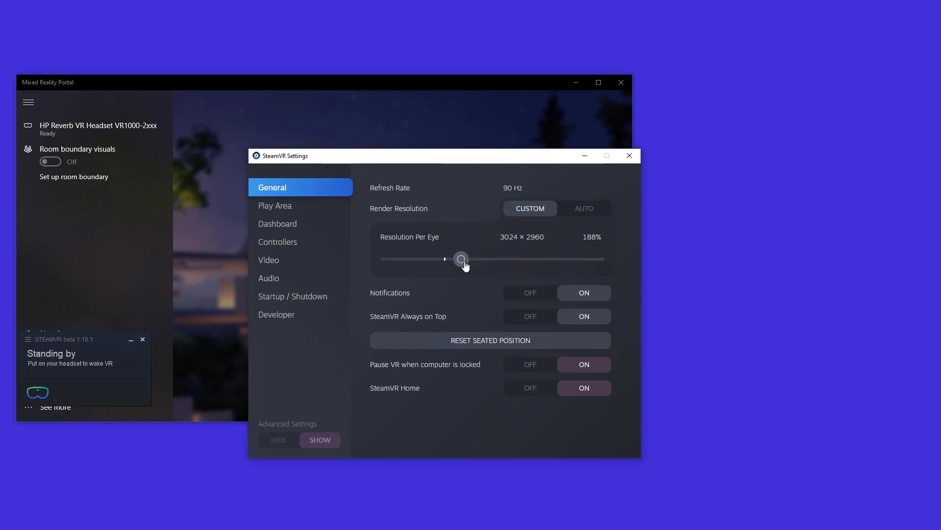
left_click_drag(461, 259, 444, 259)
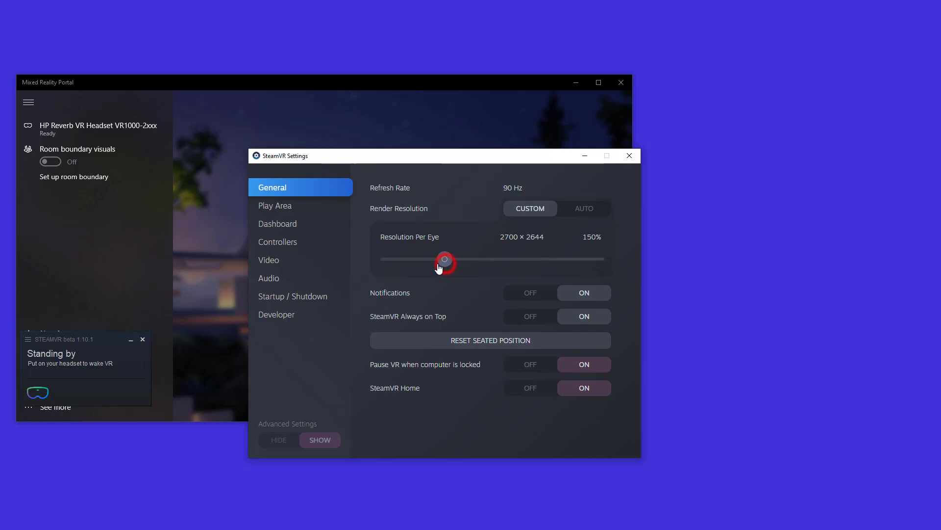
left_click_drag(444, 259, 424, 260)
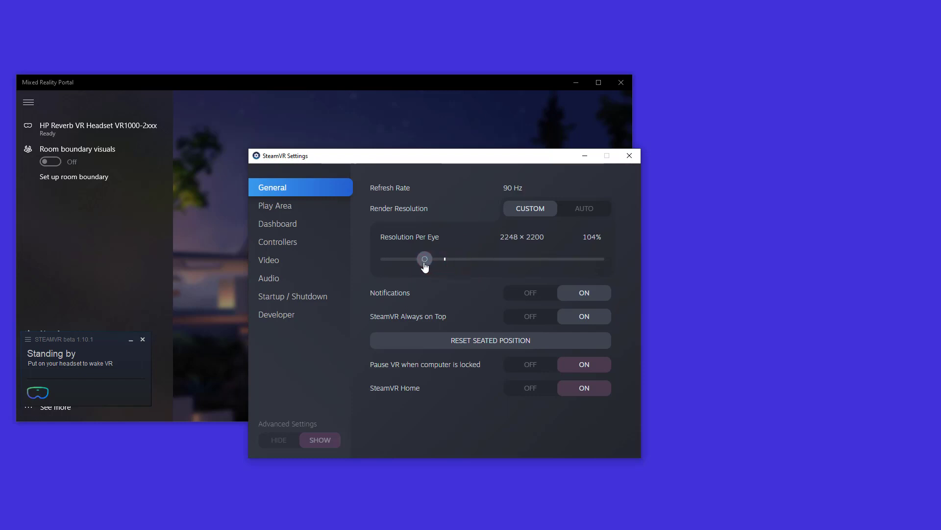
left_click_drag(425, 258, 423, 259)
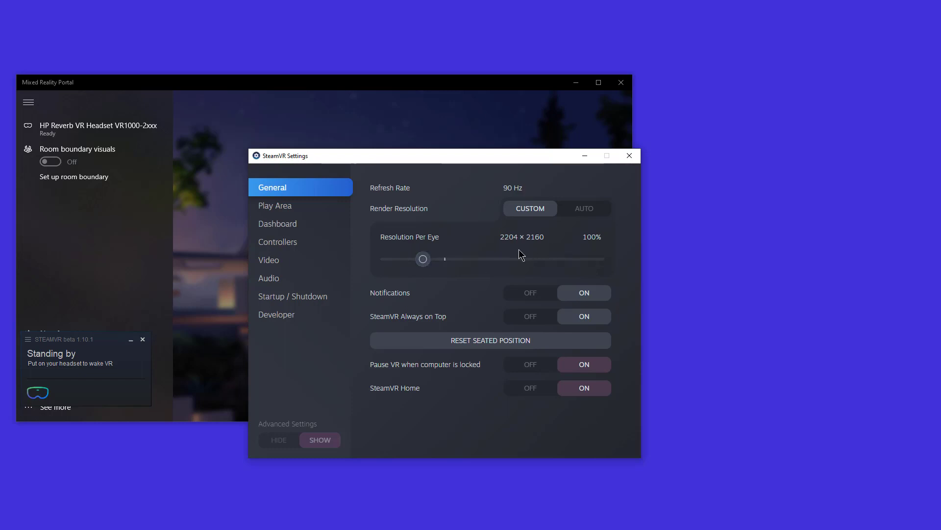
mouse_move(529, 251)
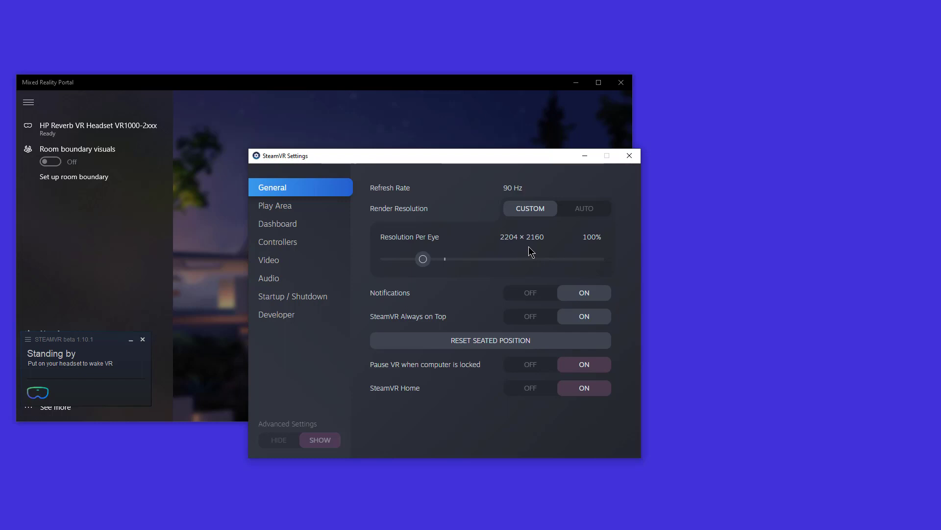
mouse_move(571, 232)
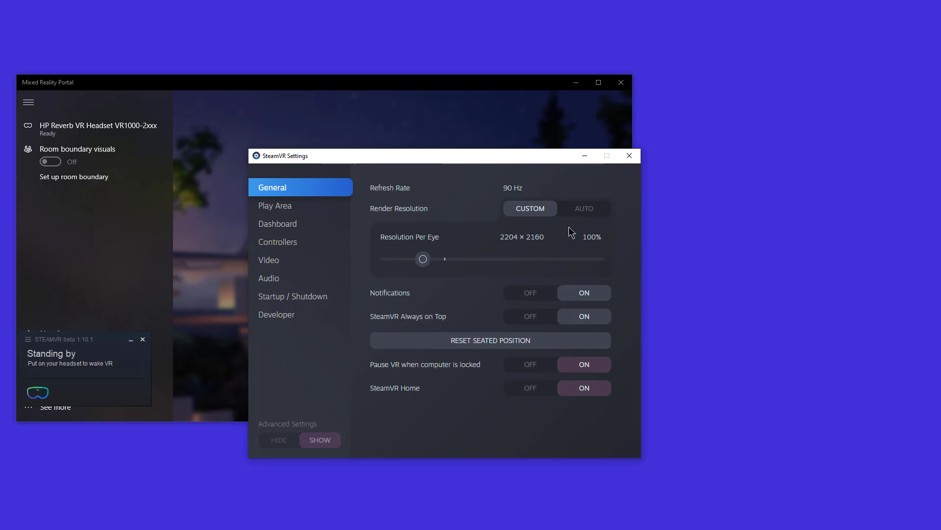
mouse_move(553, 251)
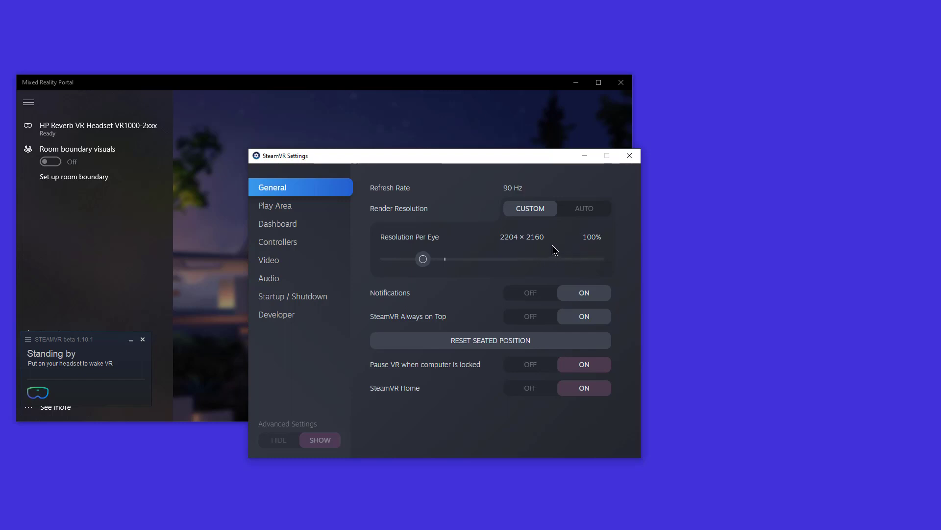
mouse_move(547, 248)
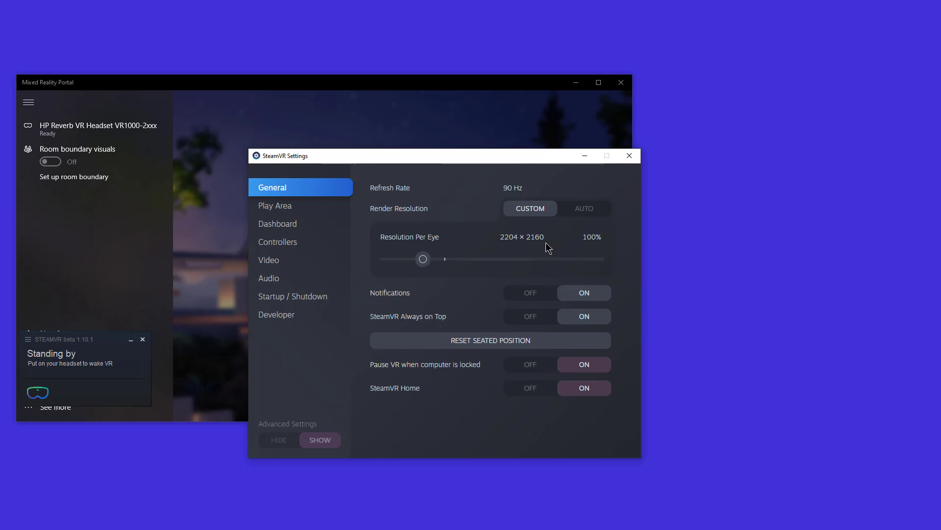
Toggle render resolution to Auto and back to Custom, then raise per-eye to 150% (2700 × 2644)
left_click(583, 208)
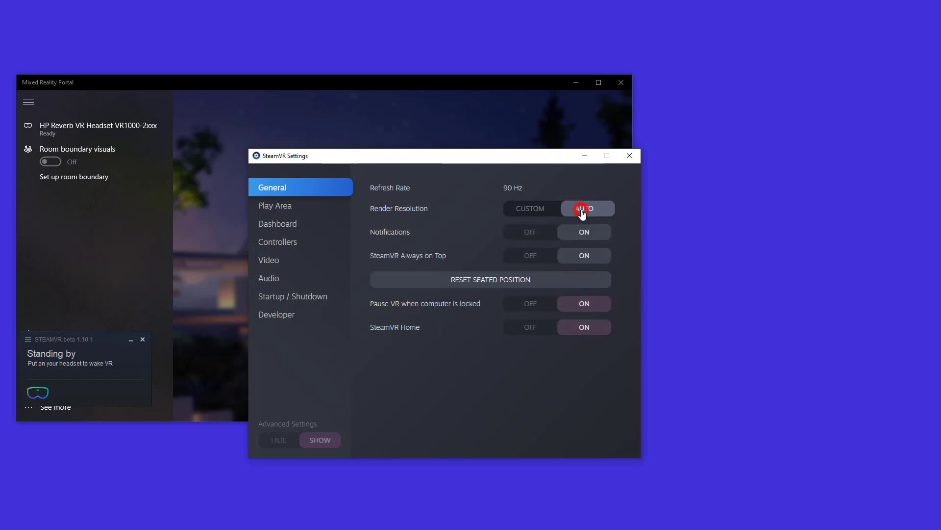
left_click(583, 209)
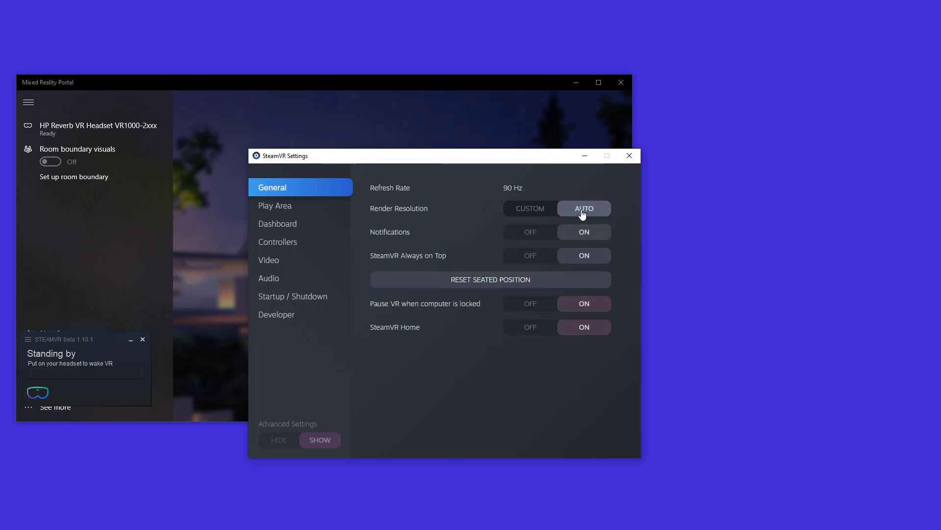
mouse_move(524, 211)
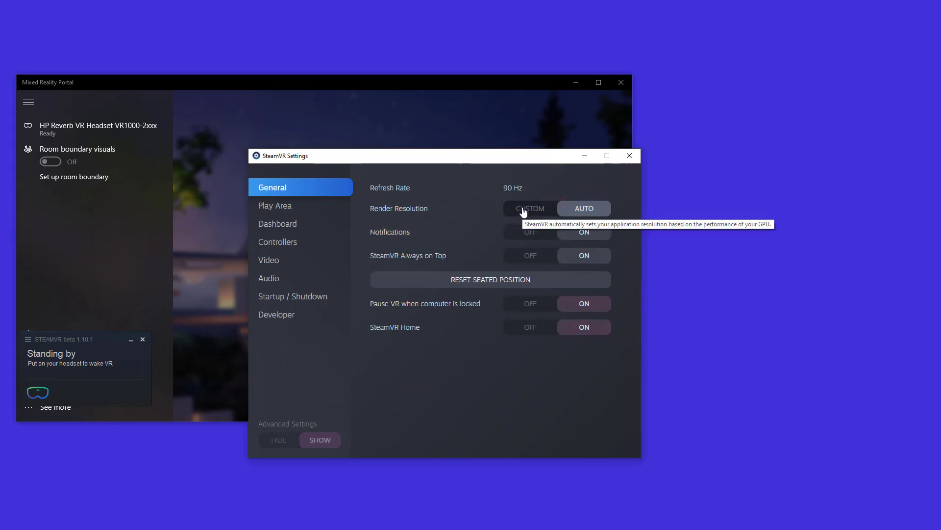
left_click(530, 208)
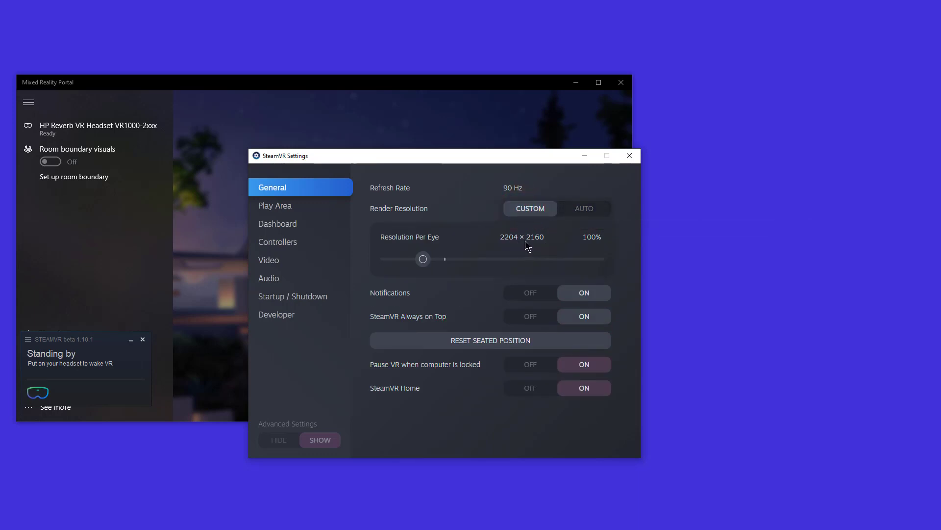
left_click_drag(423, 258, 444, 259)
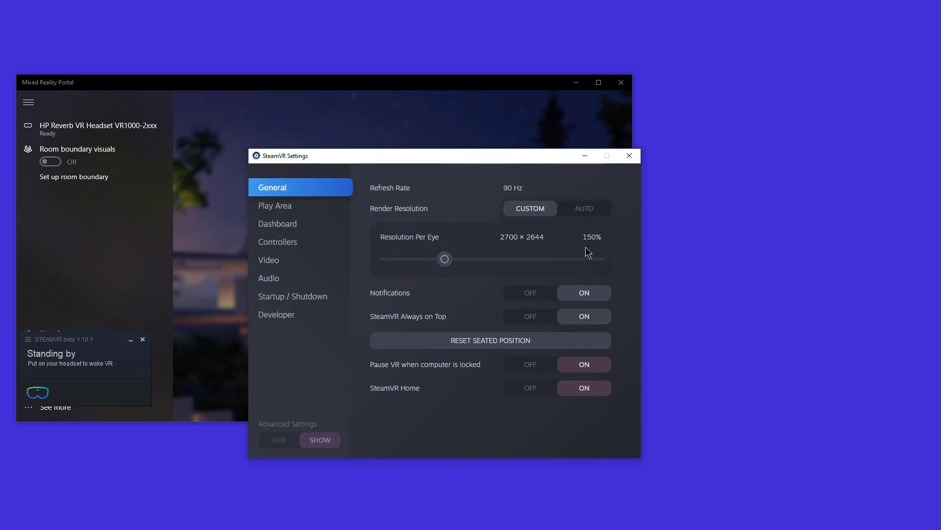
mouse_move(589, 246)
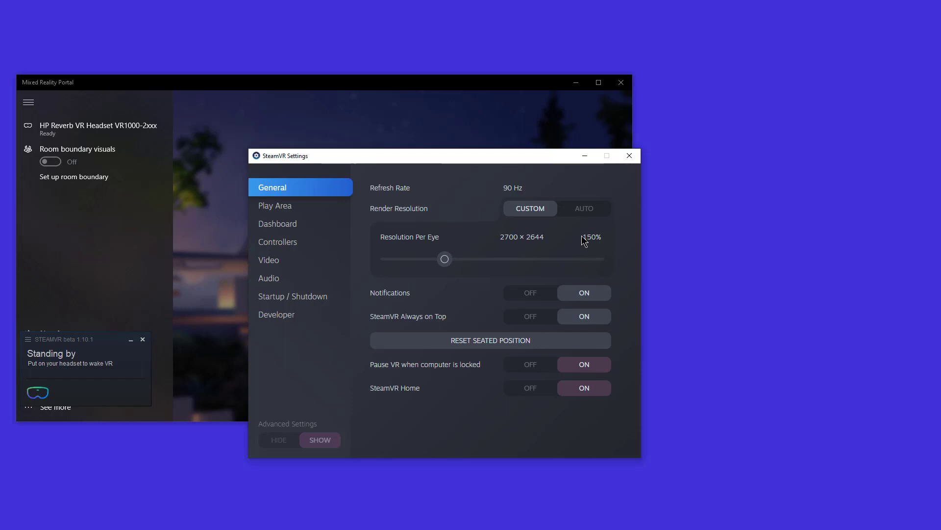
mouse_move(603, 247)
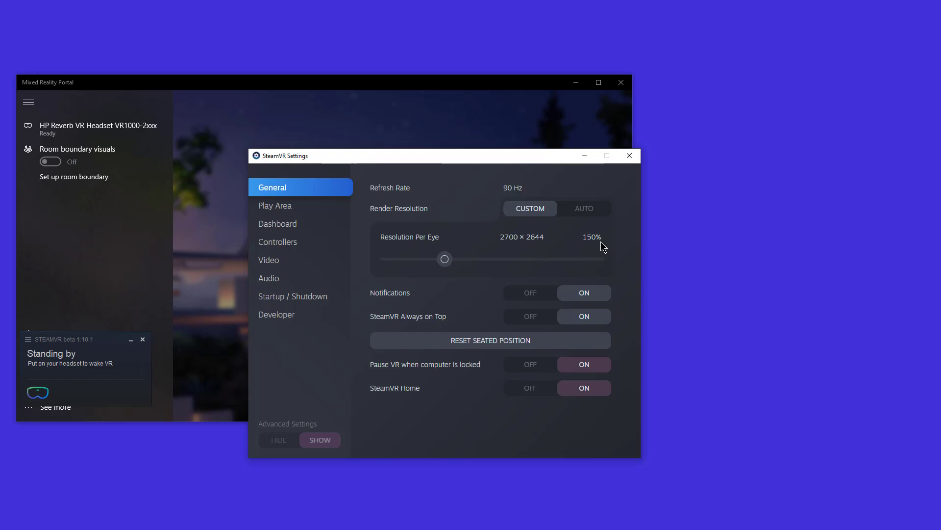
mouse_move(599, 249)
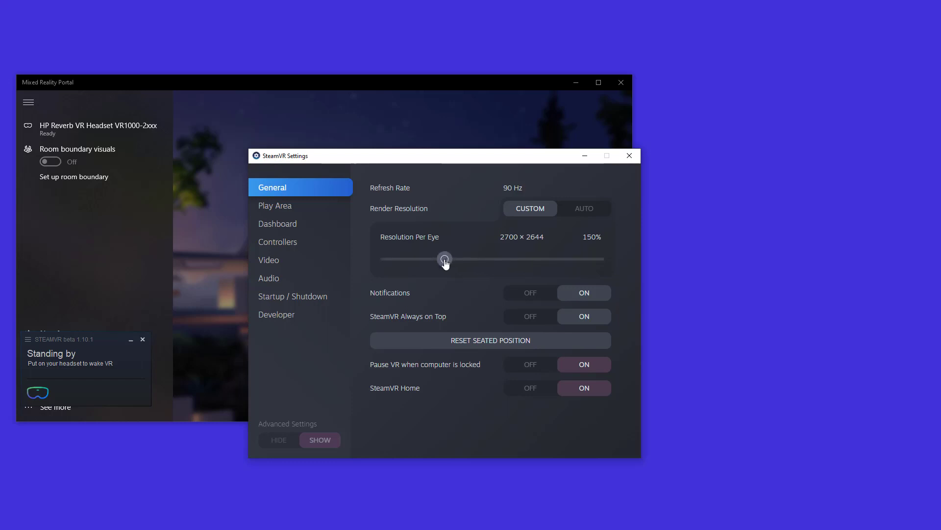
Slide per-eye resolution from 150% back down to 100% (2204 × 2160)
left_click_drag(444, 259, 433, 259)
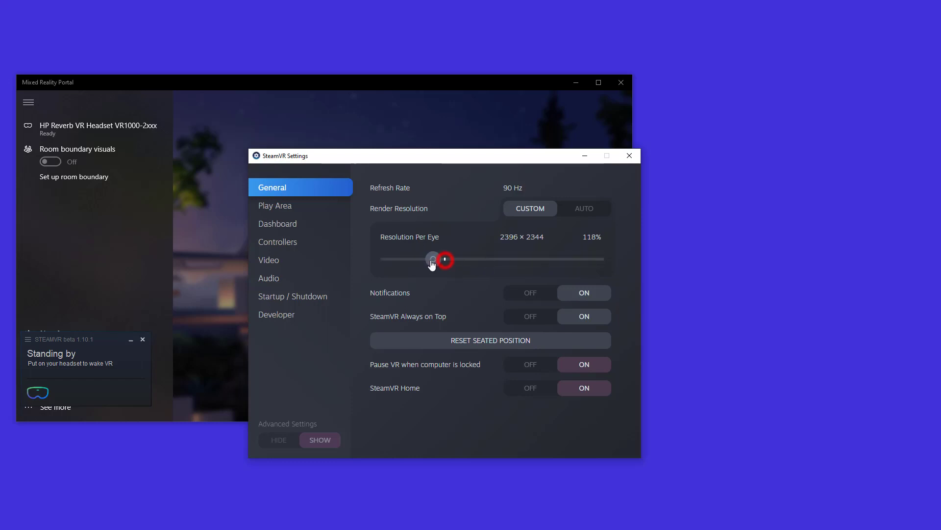
left_click_drag(444, 259, 424, 260)
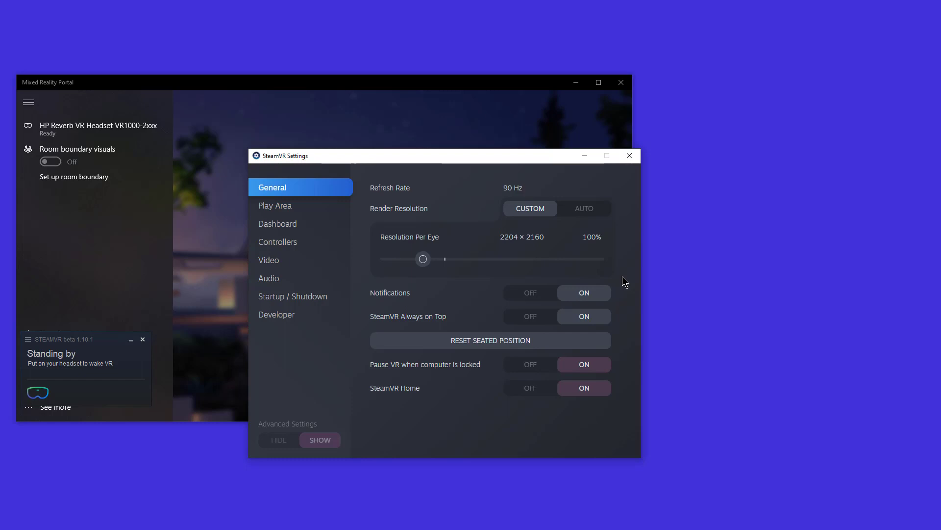
mouse_move(501, 260)
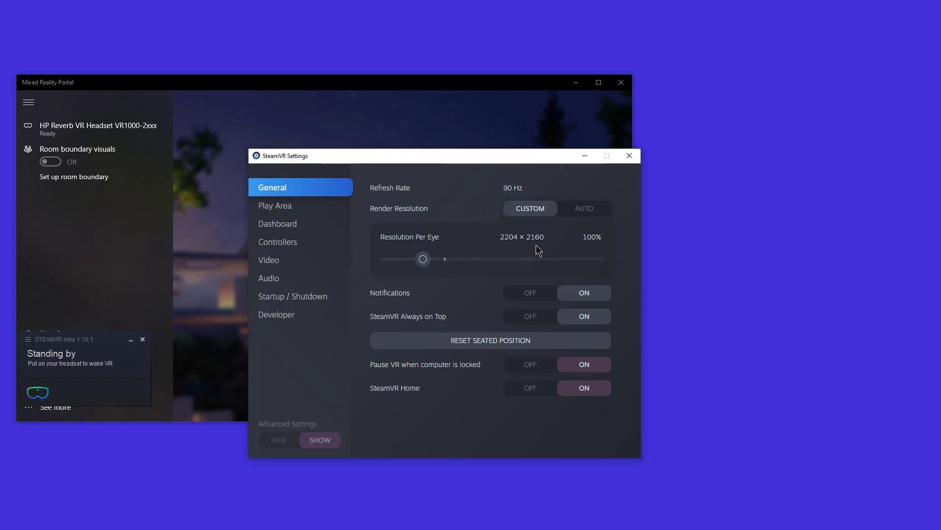
mouse_move(525, 251)
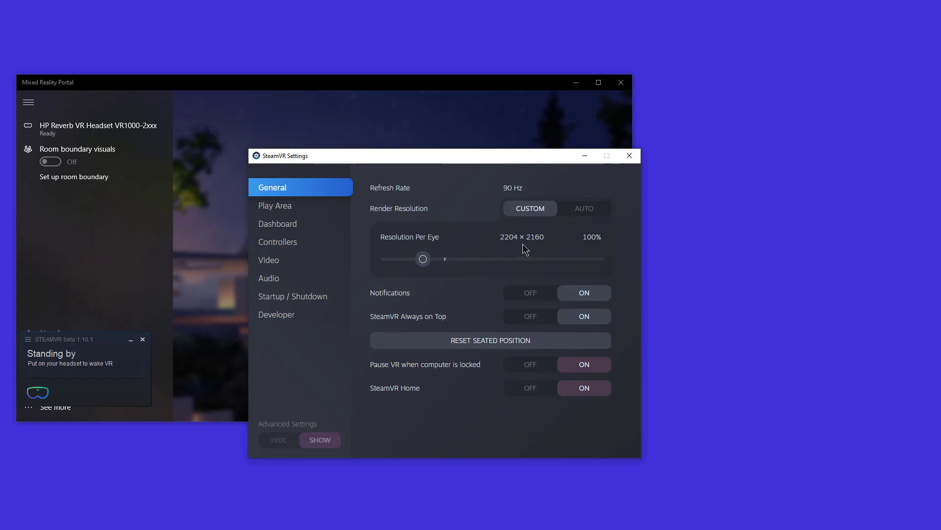
mouse_move(535, 246)
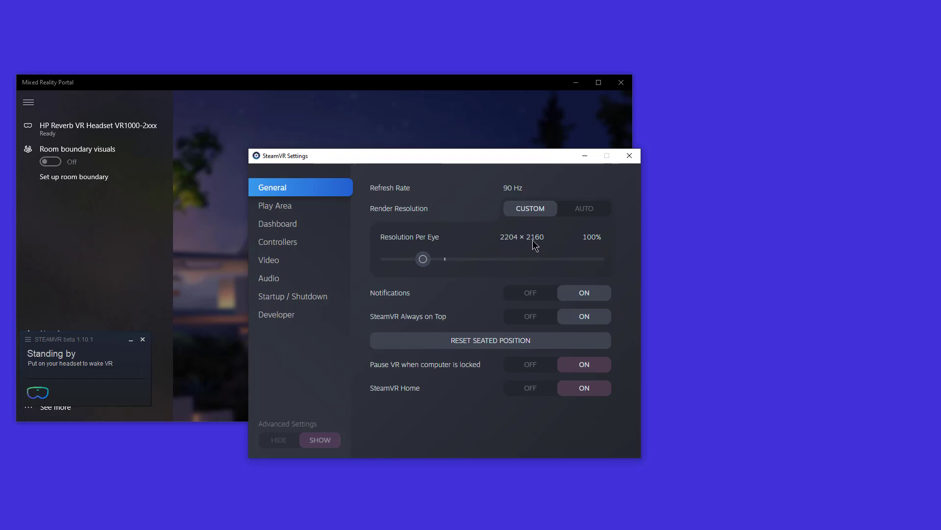
mouse_move(591, 245)
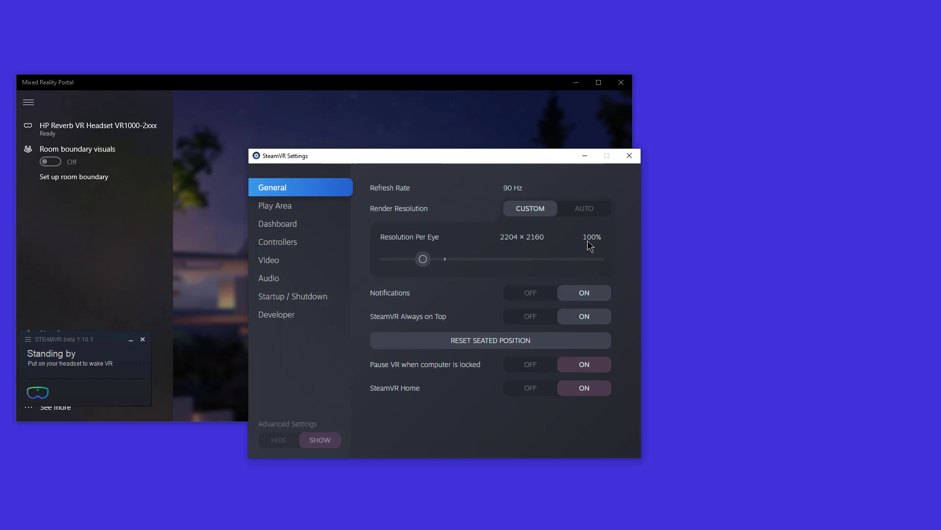
mouse_move(589, 249)
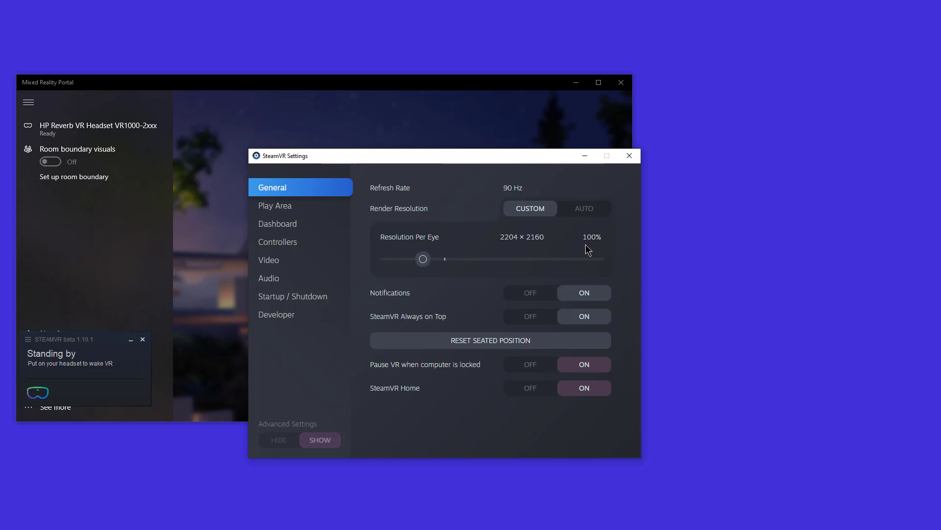
mouse_move(538, 253)
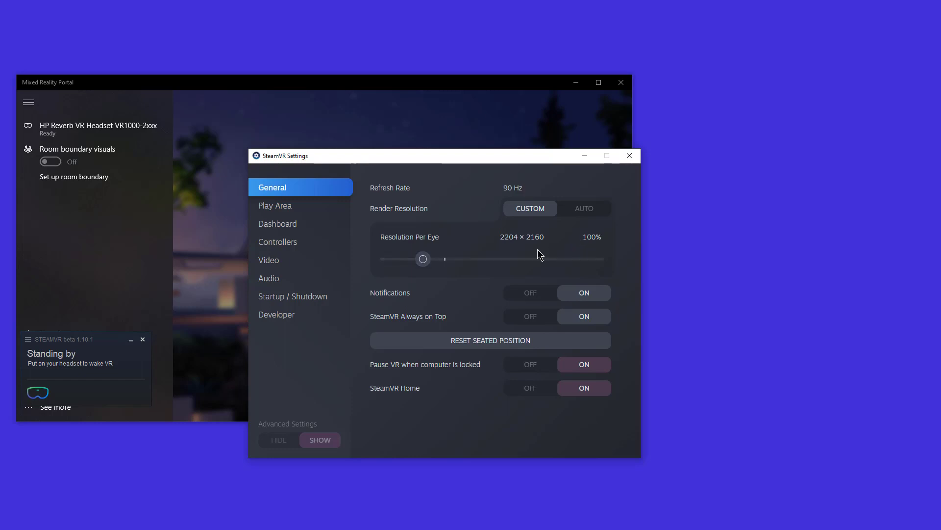
mouse_move(537, 237)
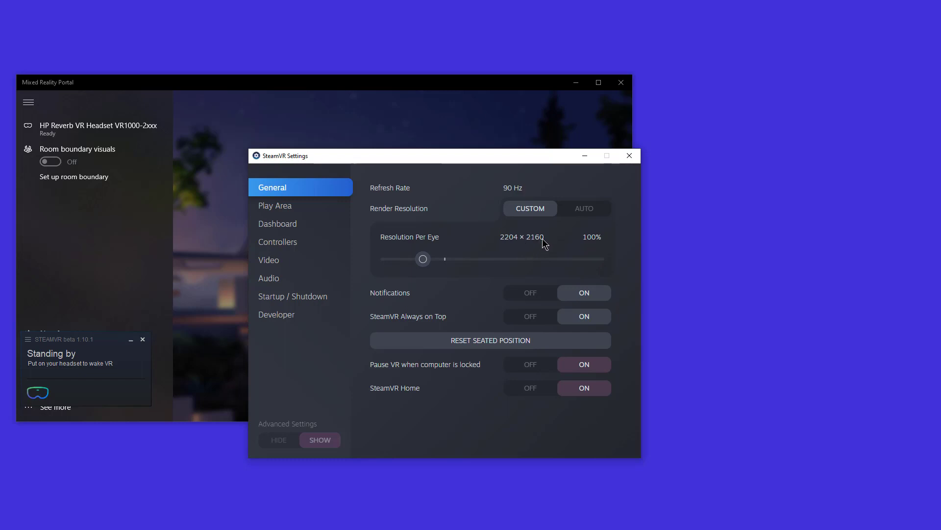
mouse_move(539, 255)
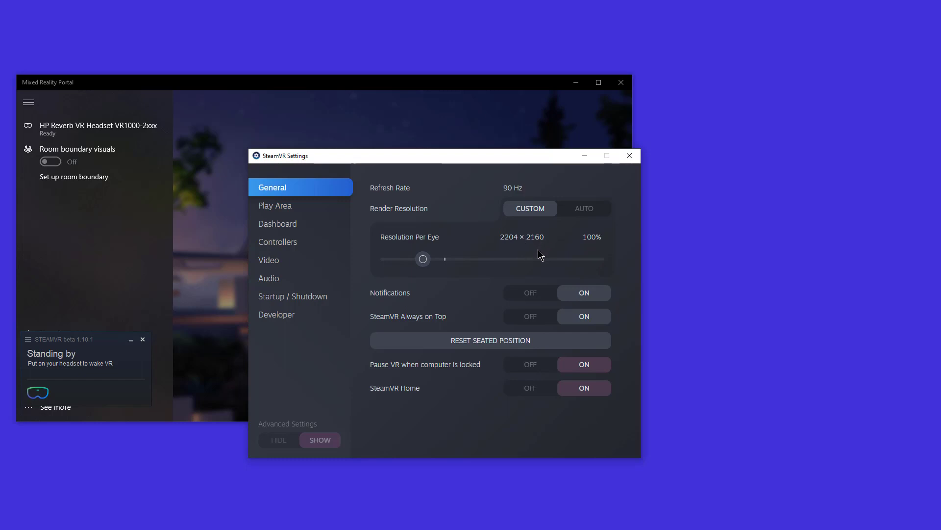
mouse_move(436, 164)
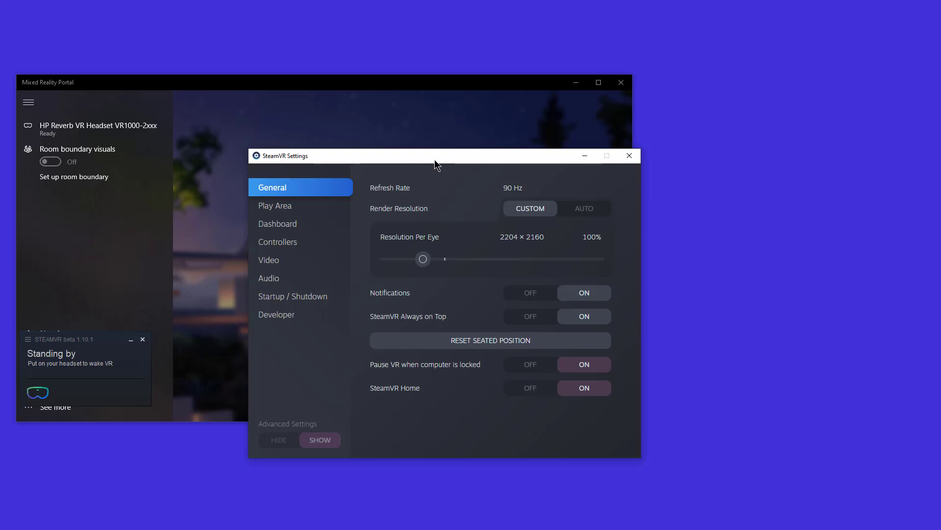
mouse_move(539, 243)
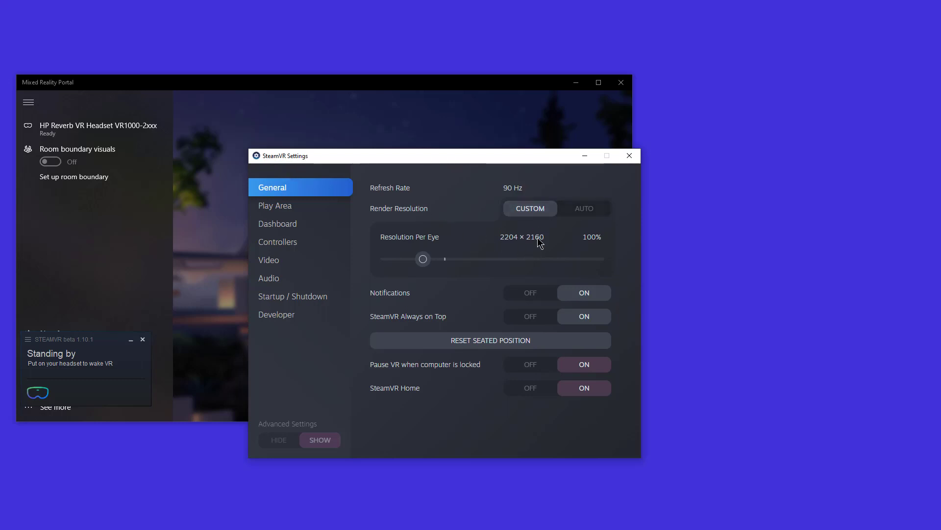
mouse_move(594, 247)
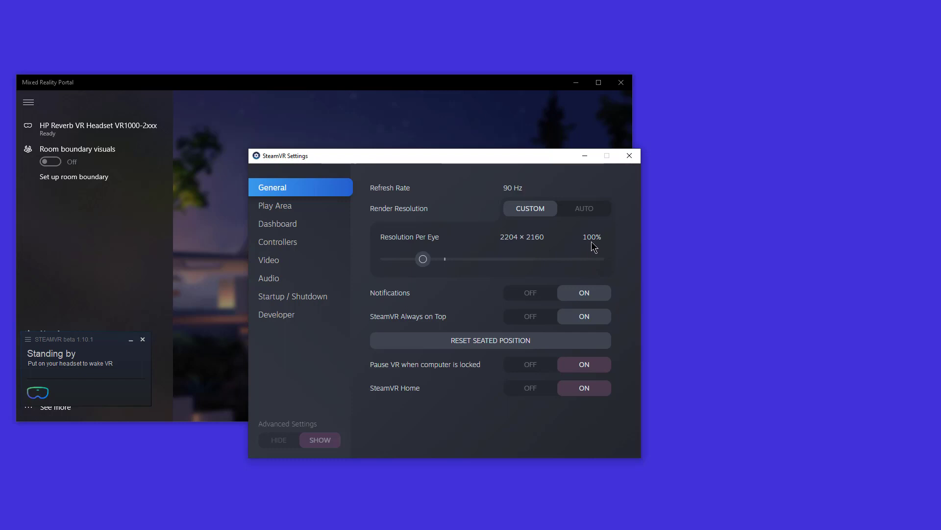
mouse_move(533, 245)
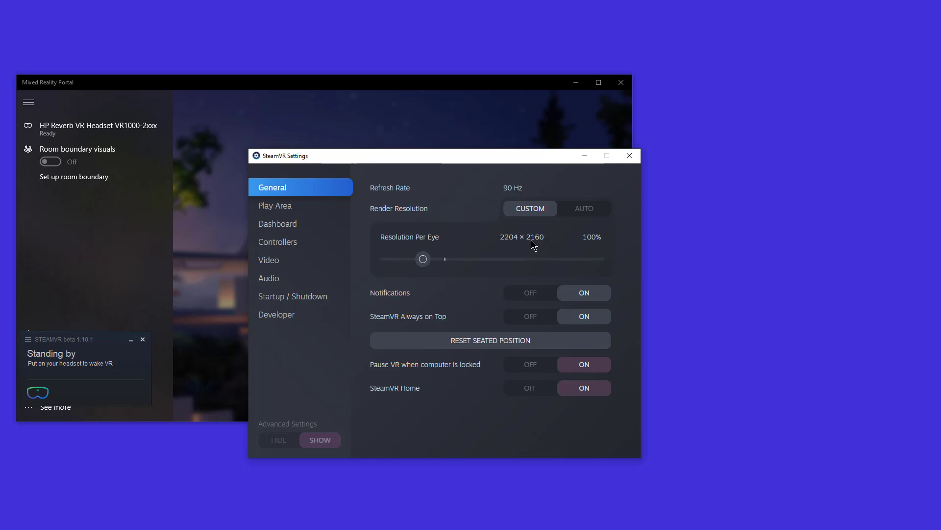
mouse_move(534, 249)
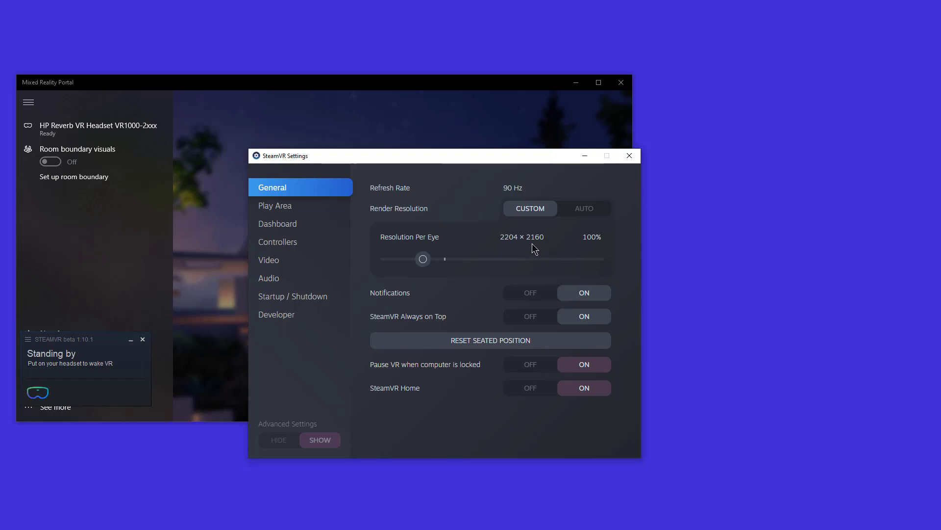
mouse_move(542, 241)
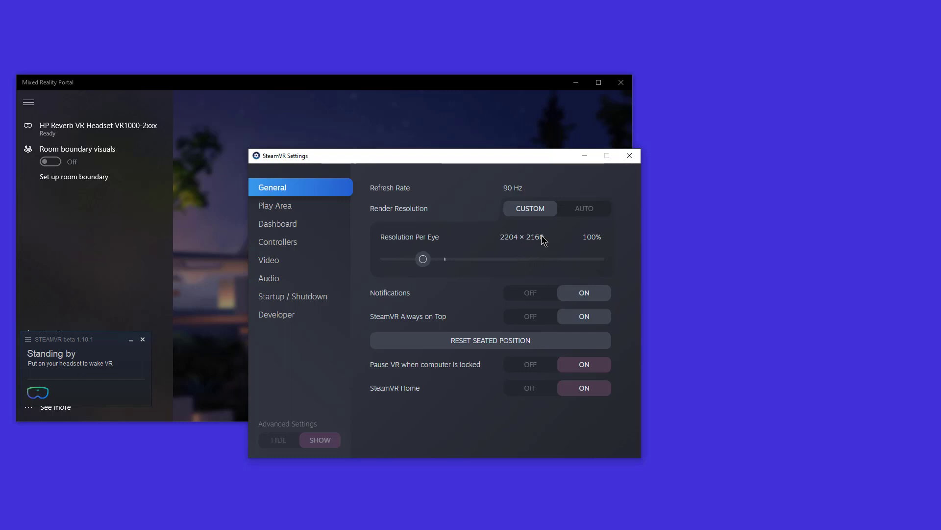
mouse_move(527, 250)
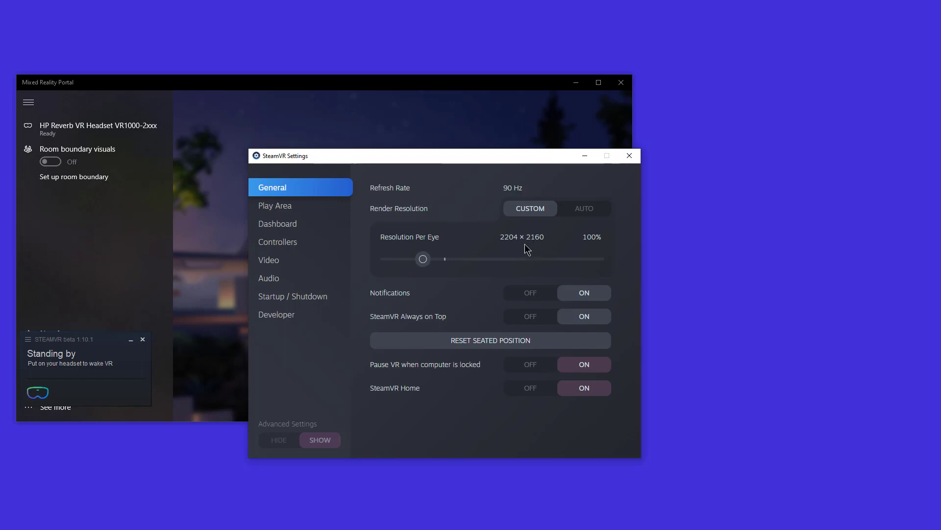
mouse_move(539, 250)
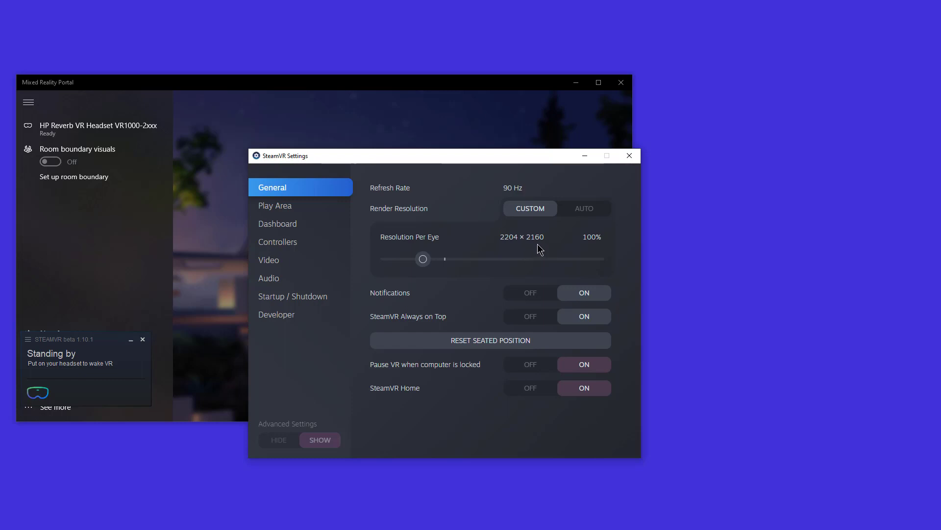
mouse_move(550, 240)
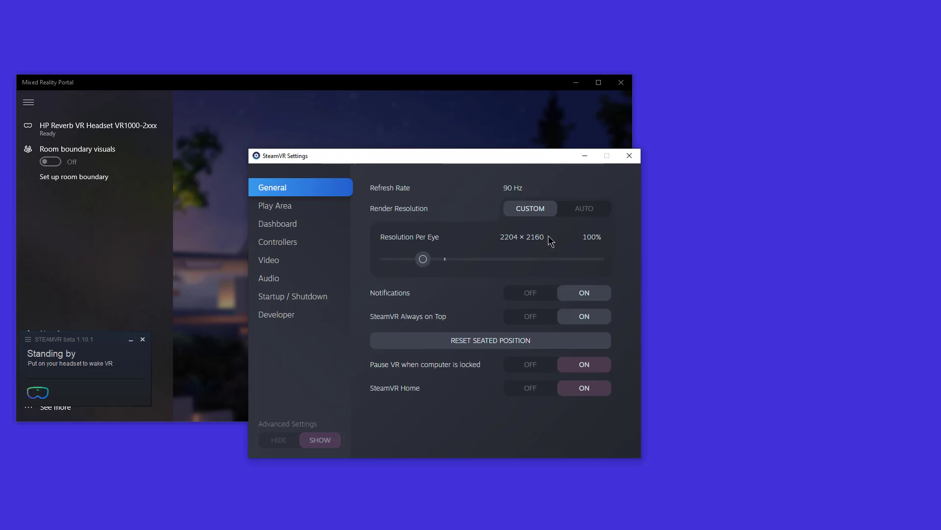
mouse_move(541, 255)
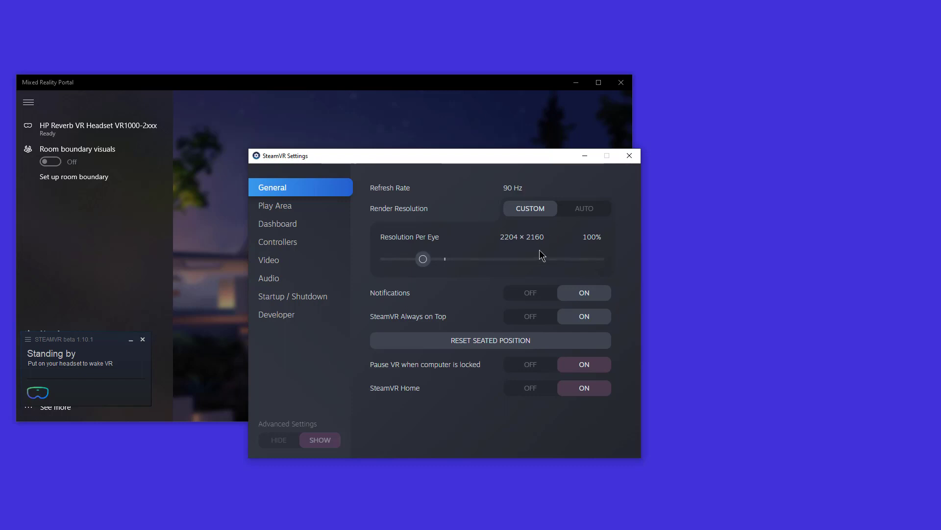
mouse_move(573, 227)
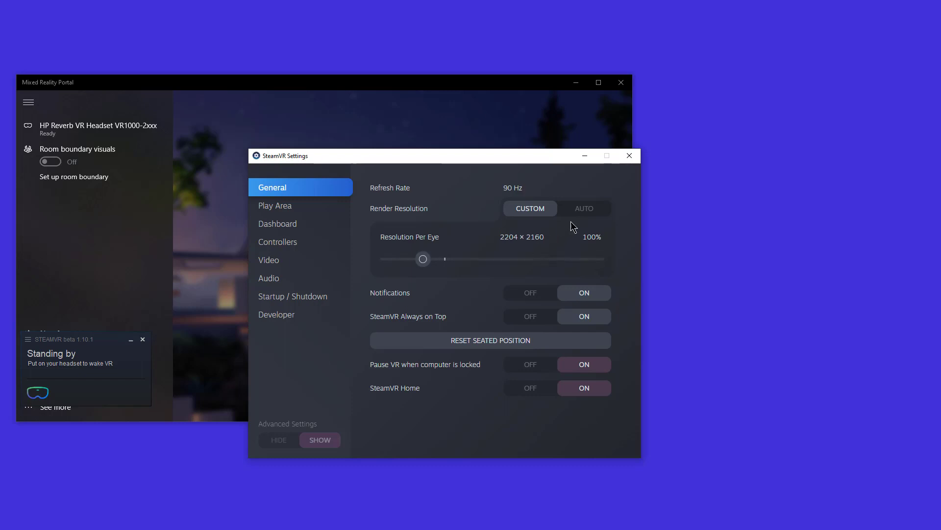
left_click(583, 209)
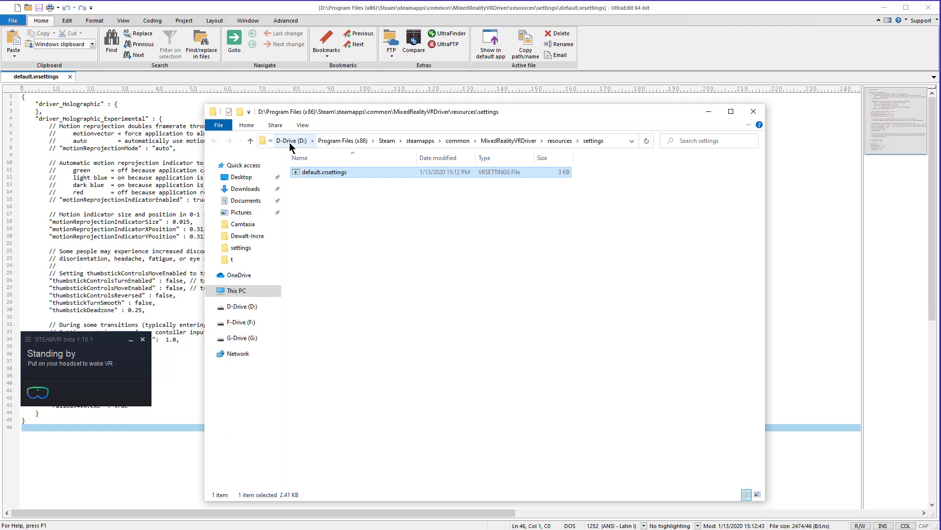
mouse_move(345, 146)
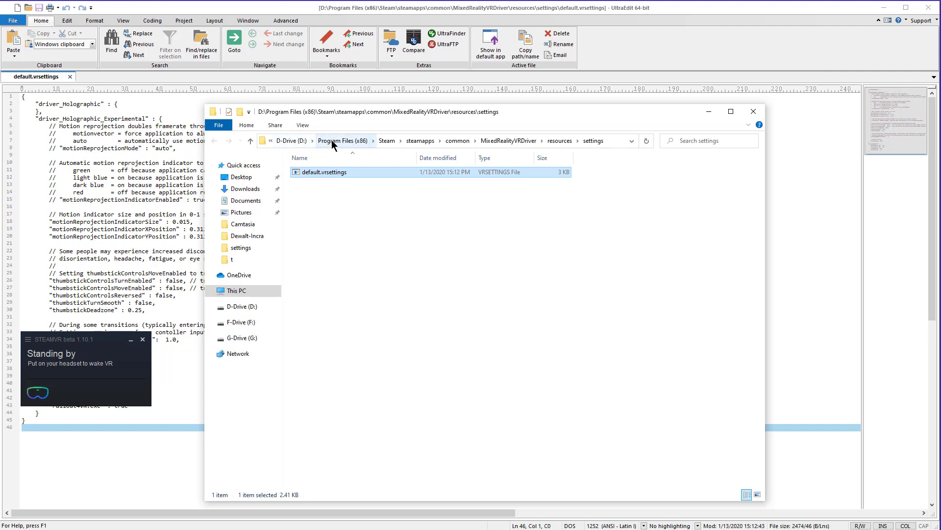
mouse_move(379, 193)
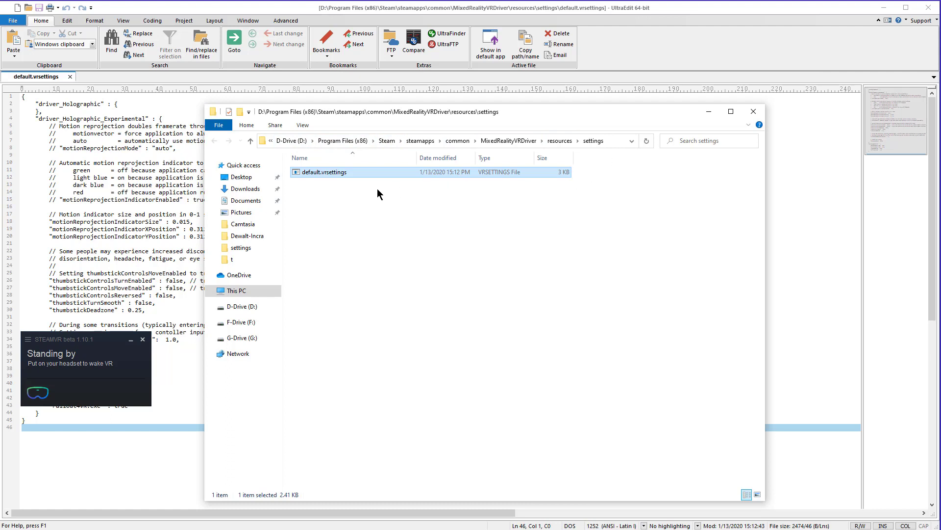
mouse_move(342, 175)
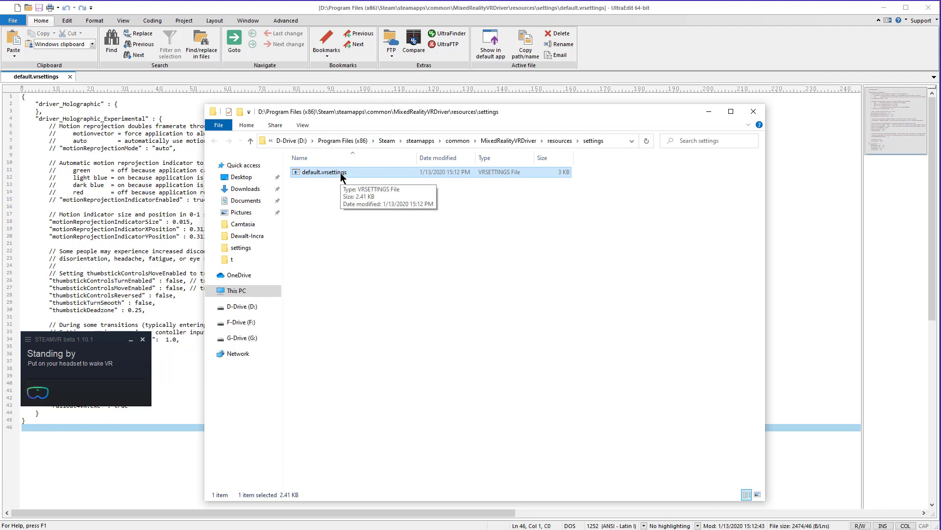
mouse_move(340, 180)
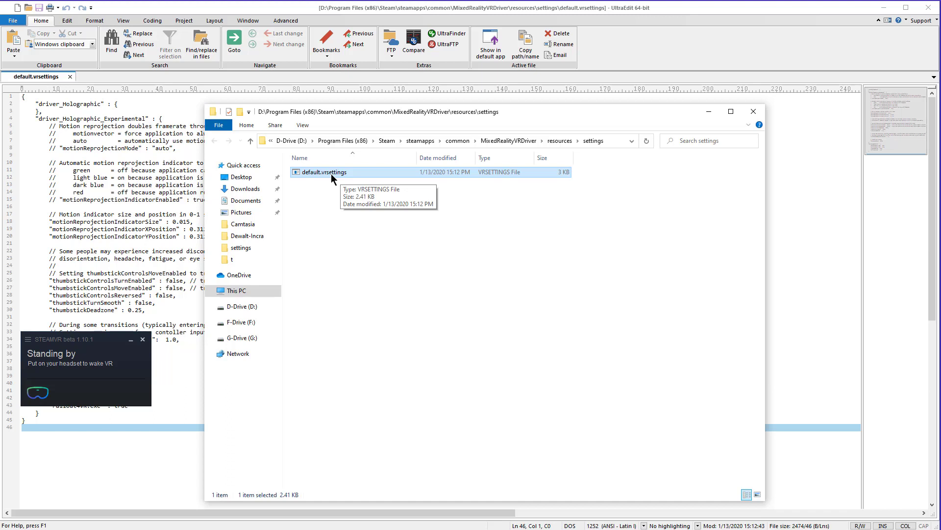
mouse_move(330, 207)
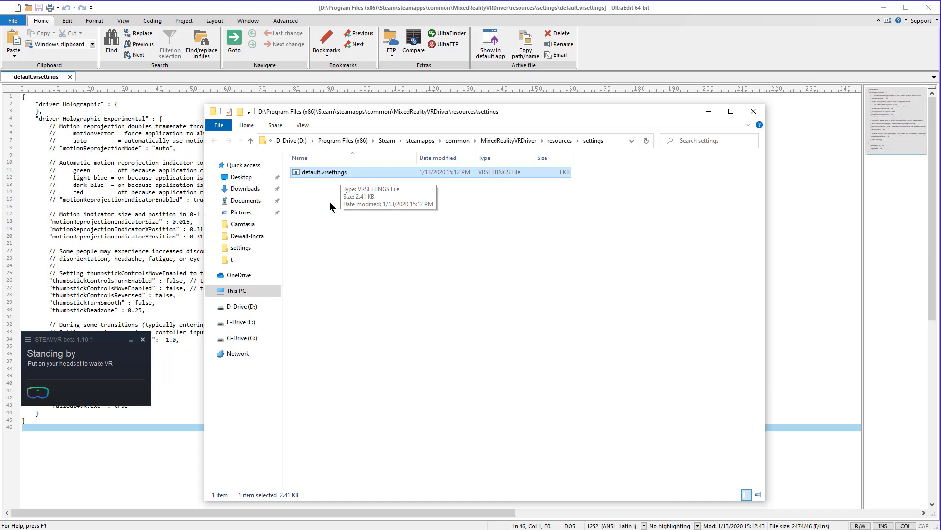
Bring up the context menu for default.vrsettings to reach Open with
right_click(323, 173)
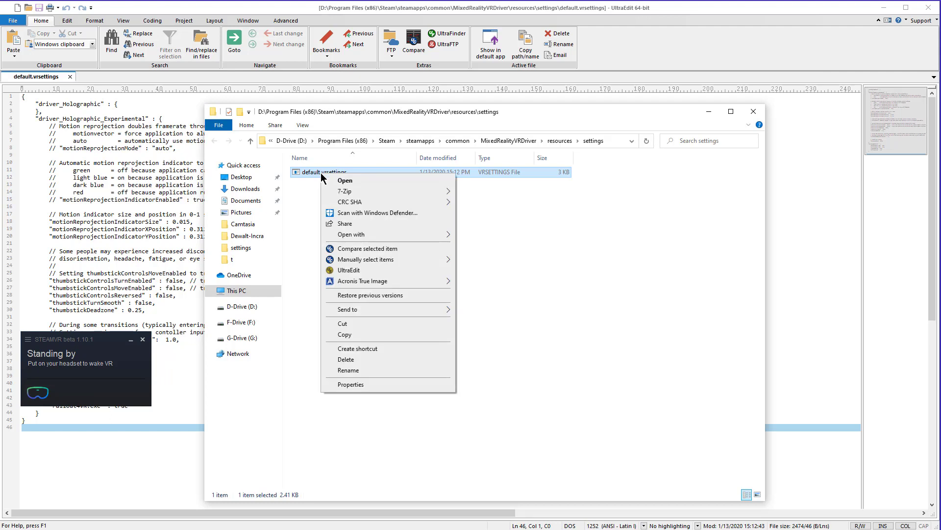
mouse_move(361, 185)
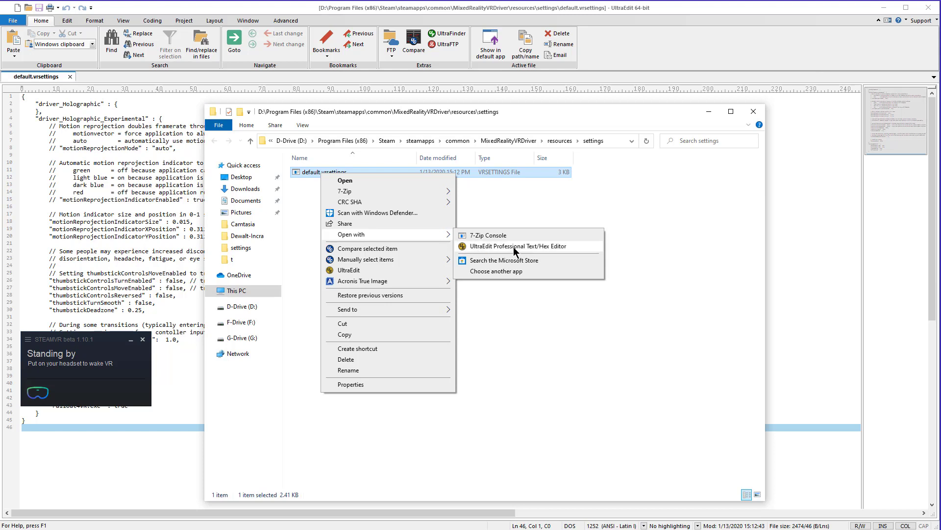
mouse_move(516, 251)
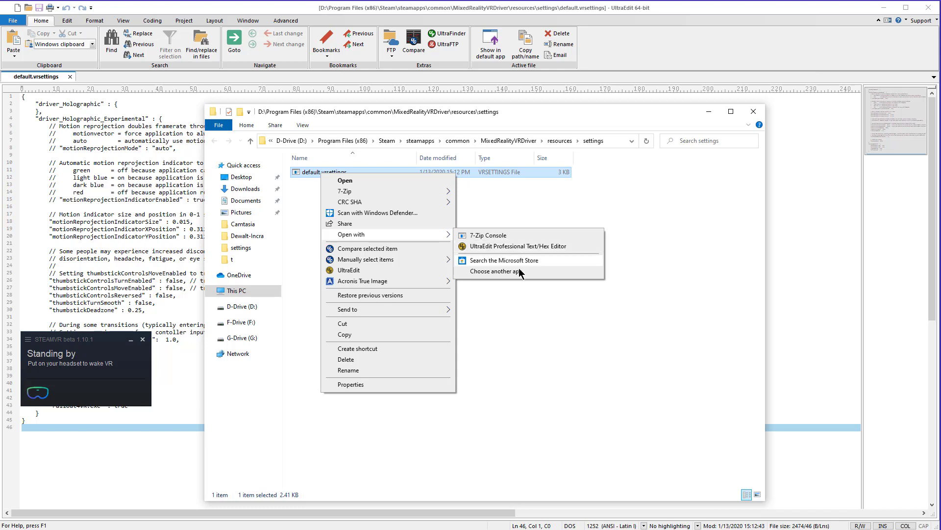
mouse_move(496, 276)
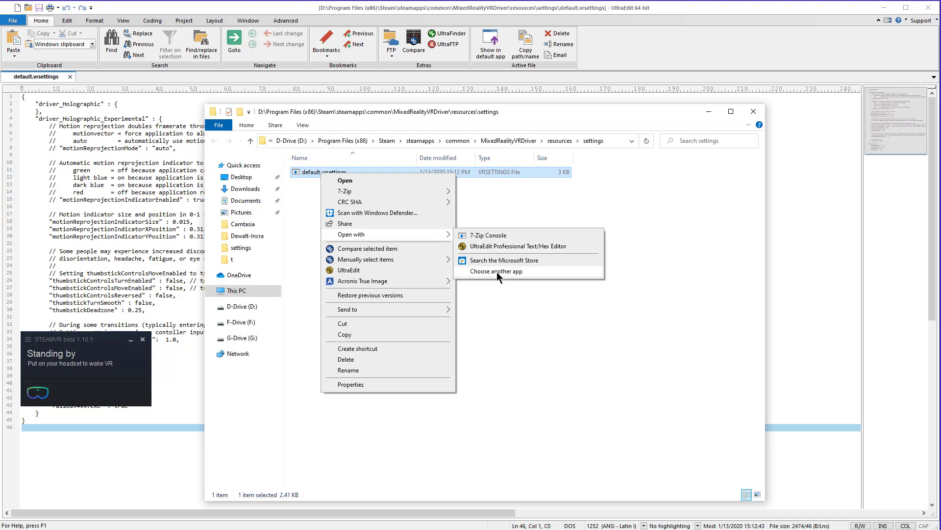
mouse_move(510, 262)
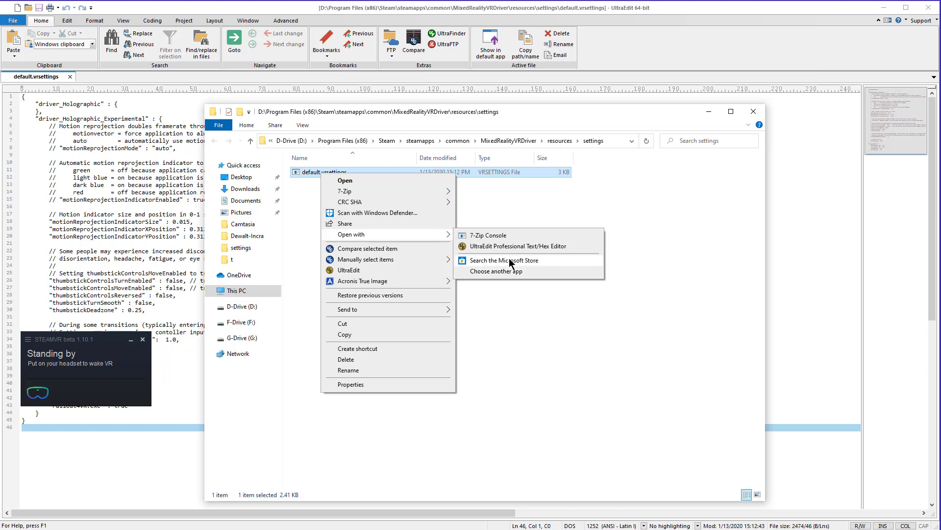
mouse_move(496, 271)
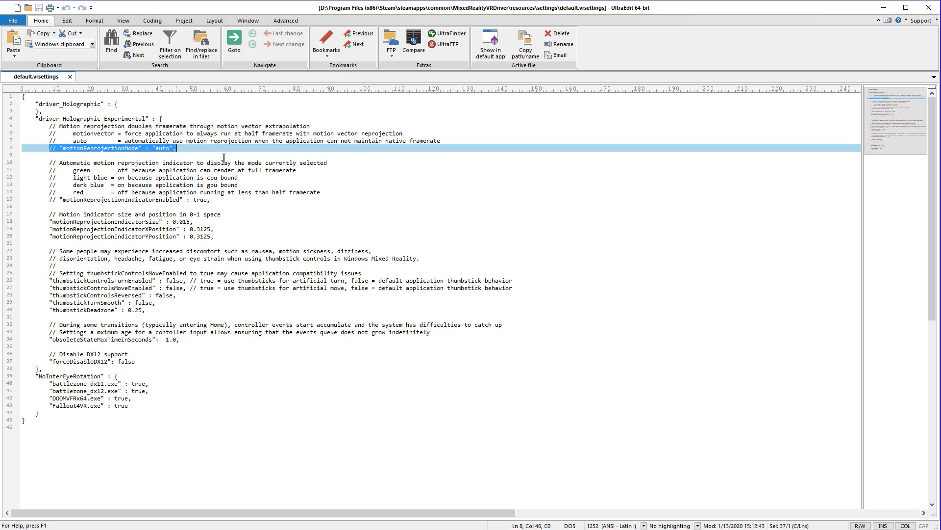
mouse_move(227, 311)
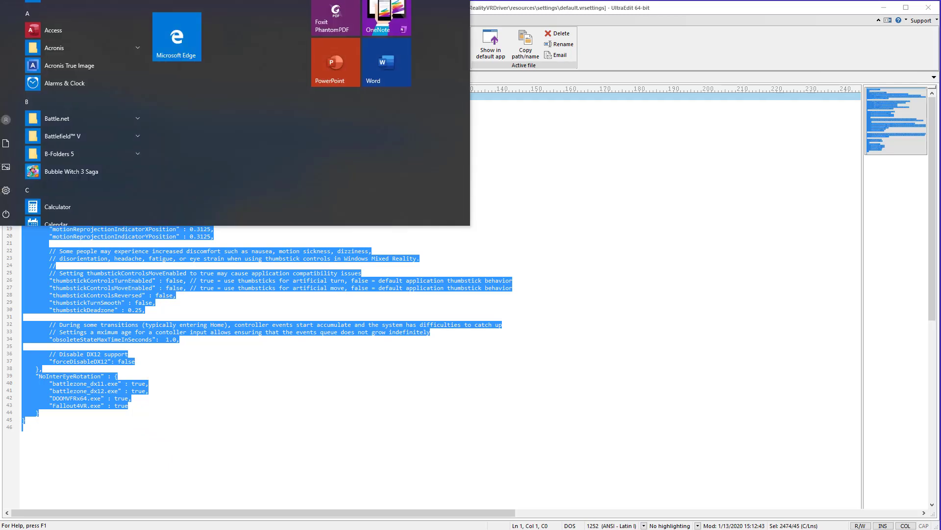
Reopen the app chooser for default.vrsettings and expand it to more apps, including Notepad
type("nit")
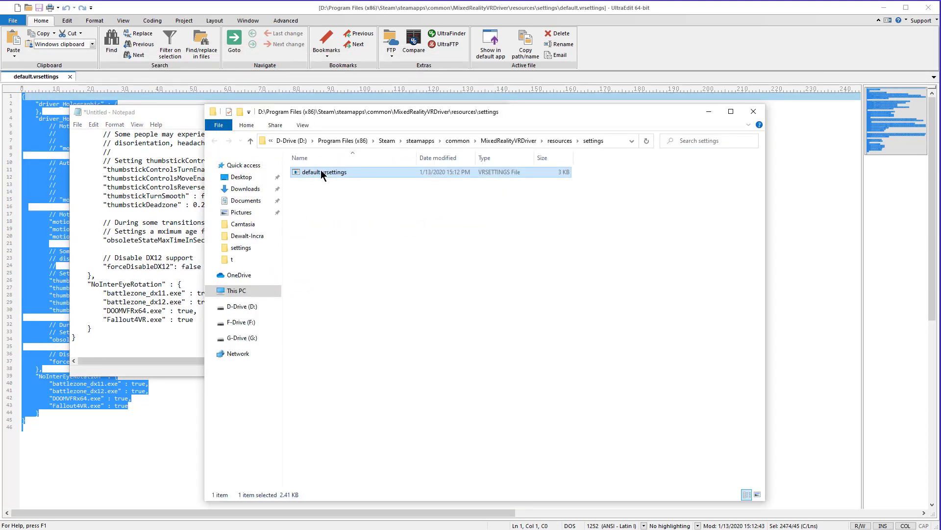
right_click(324, 172)
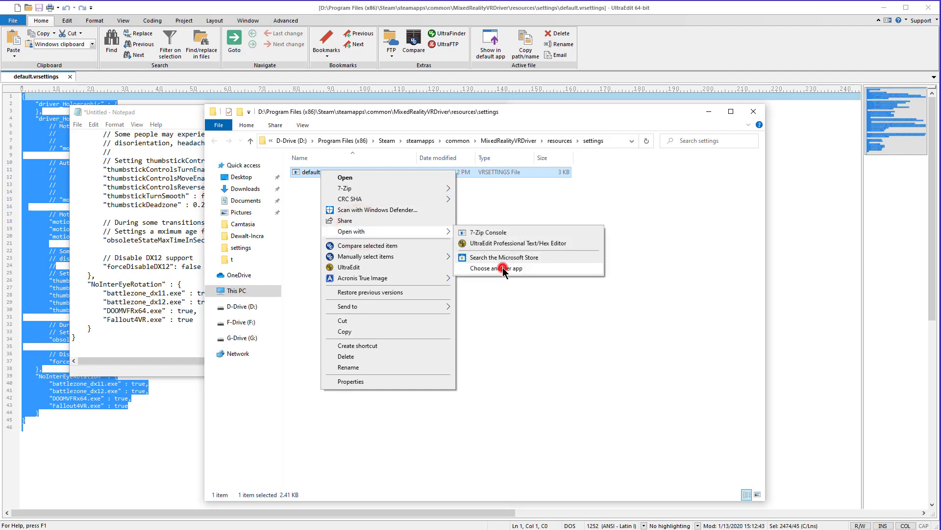
left_click(499, 268)
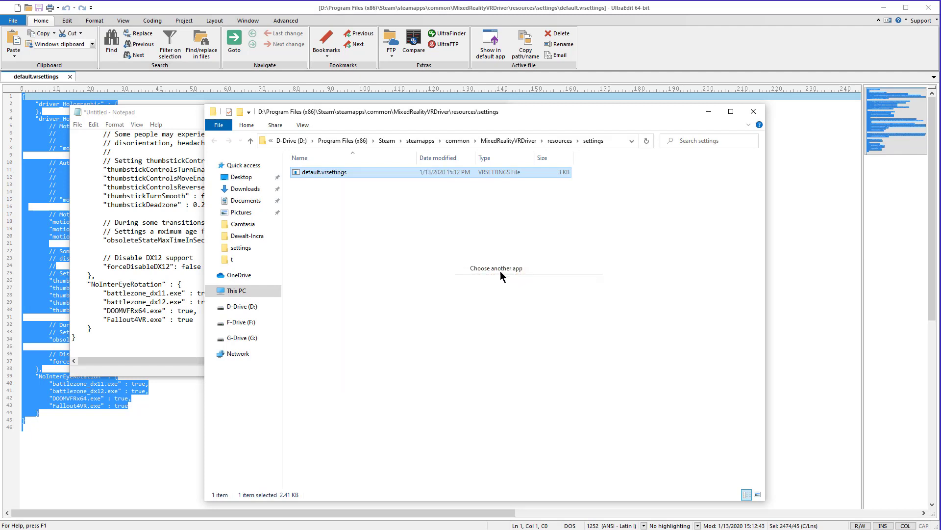
left_click(496, 268)
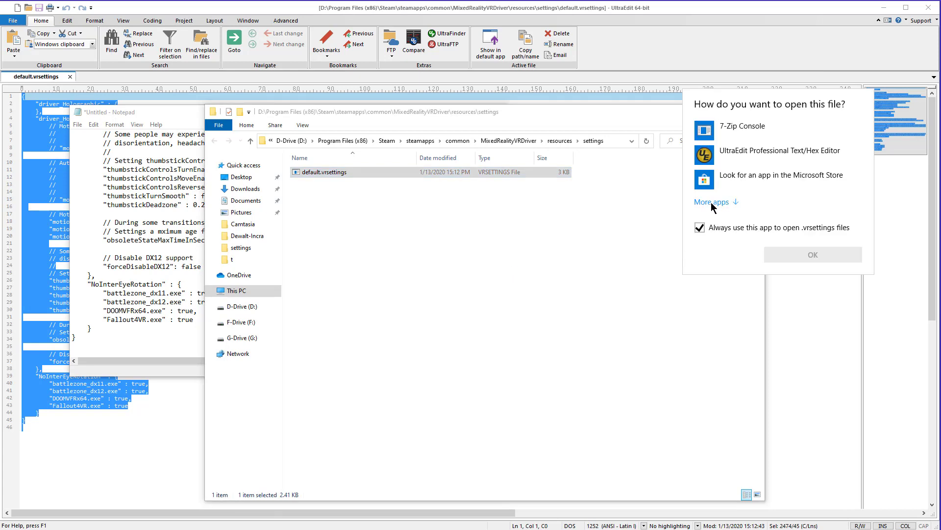
left_click(711, 201)
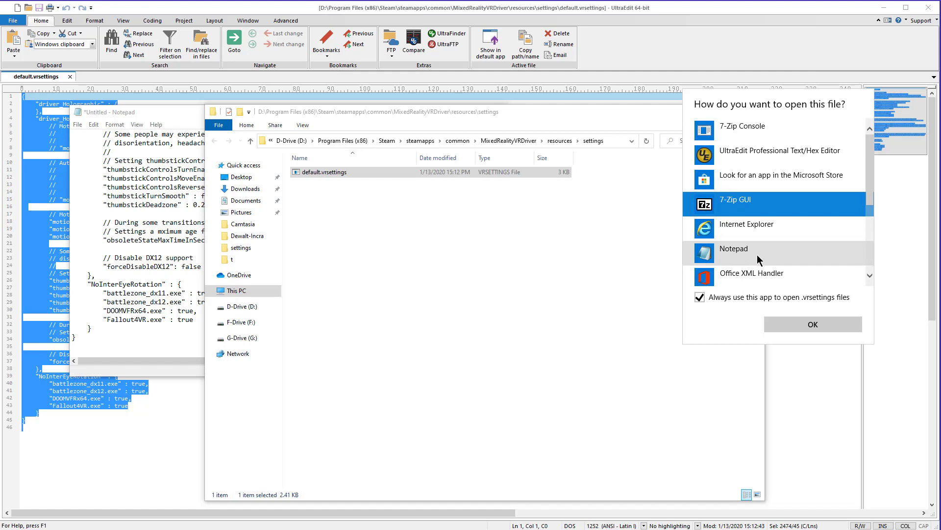
mouse_move(742, 262)
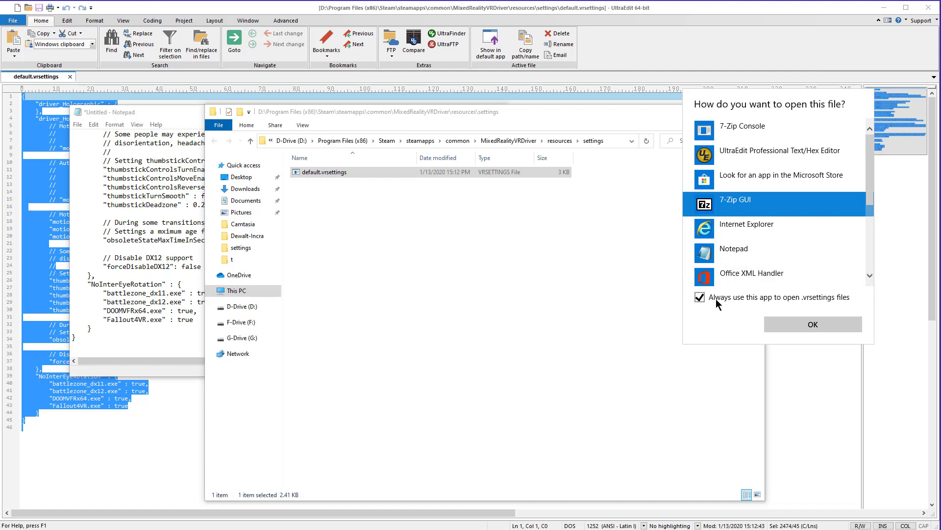
mouse_move(833, 306)
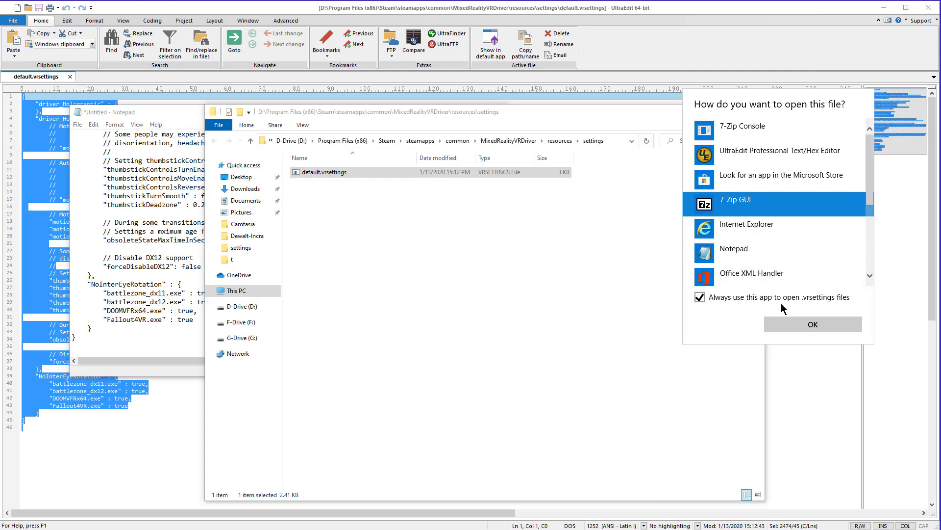
mouse_move(583, 248)
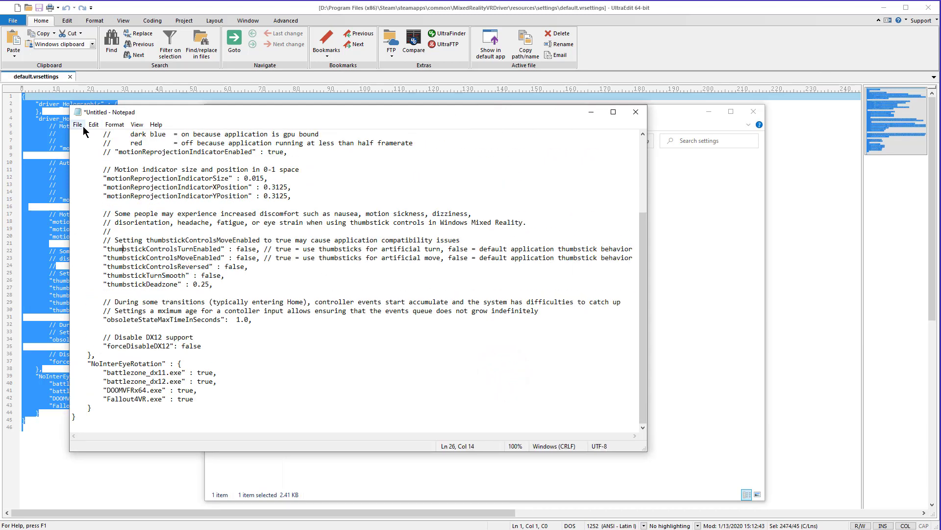
Open Notepad's Save As dialog and browse from D-Drive into Steam > steamapps
left_click(77, 124)
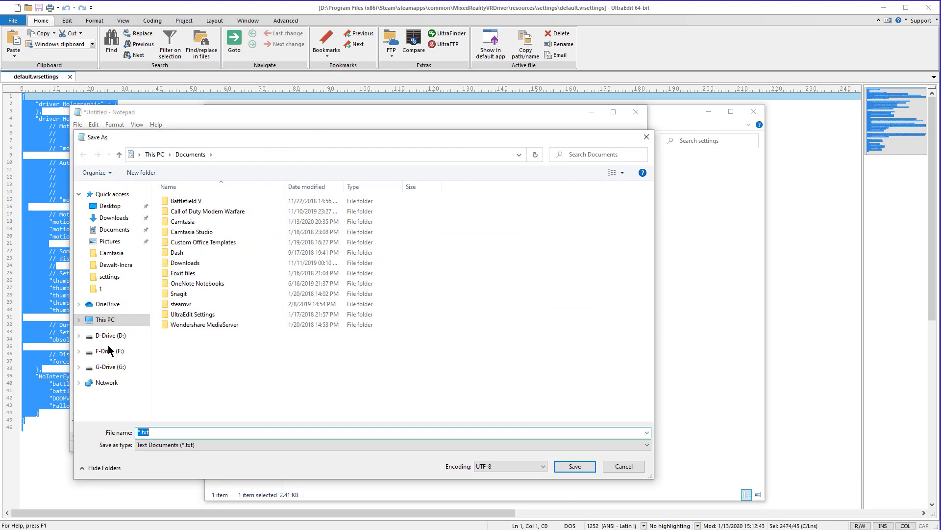
left_click(107, 335)
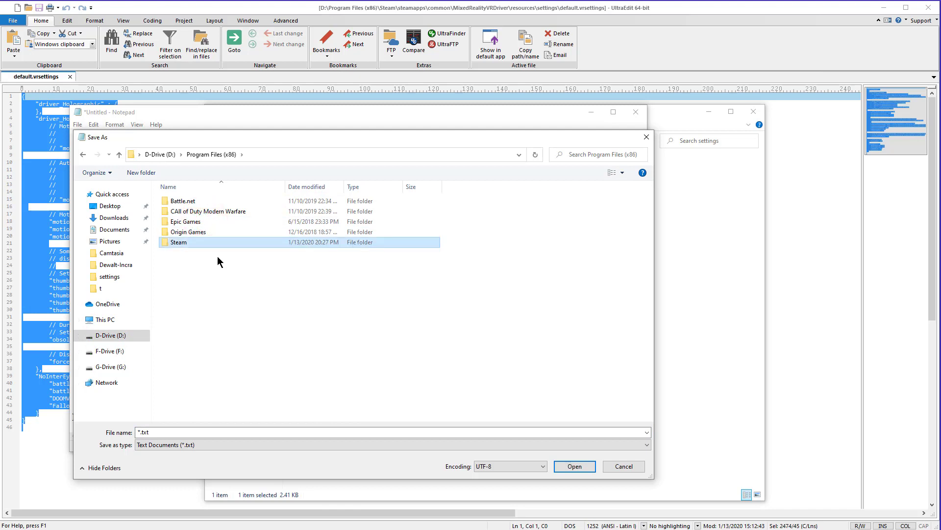
double_click(178, 241)
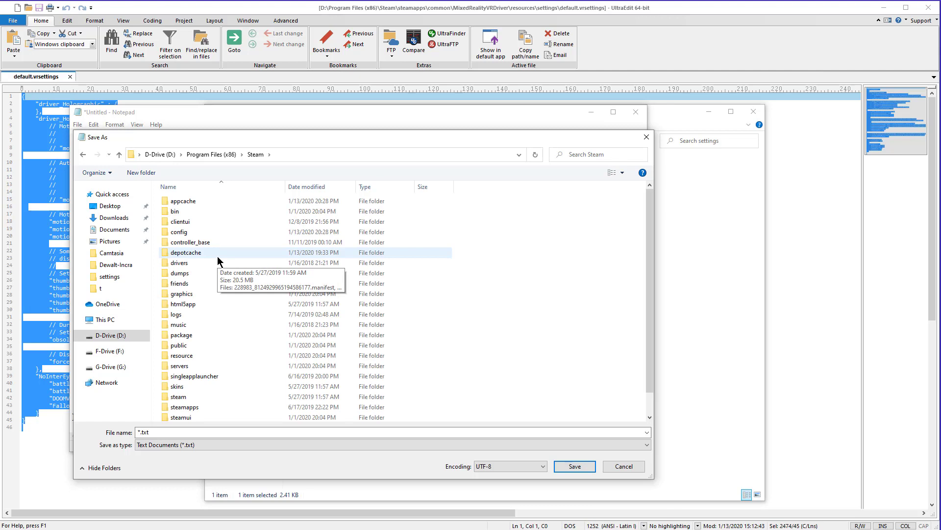
left_click(177, 396)
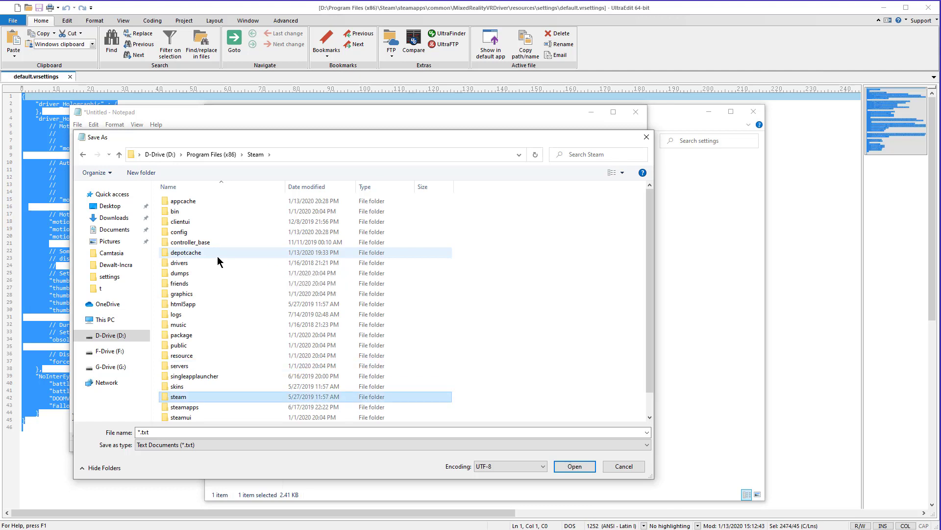
double_click(184, 407)
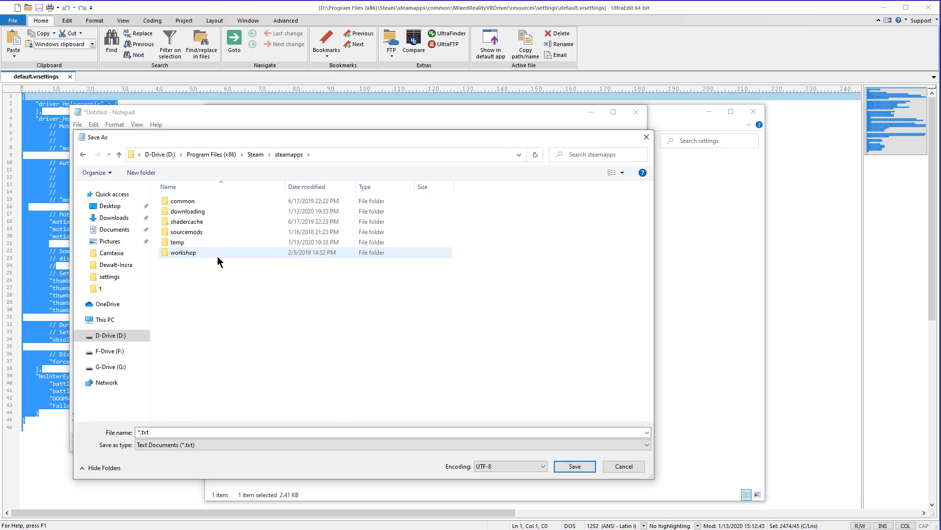
Continue into common > MixedRealityVRDriver > resources > settings
double_click(182, 201)
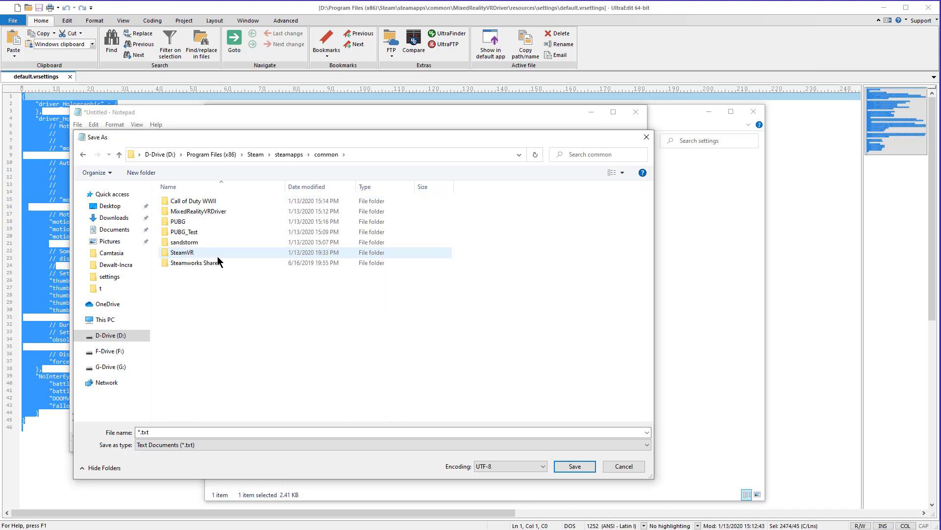
mouse_move(192, 252)
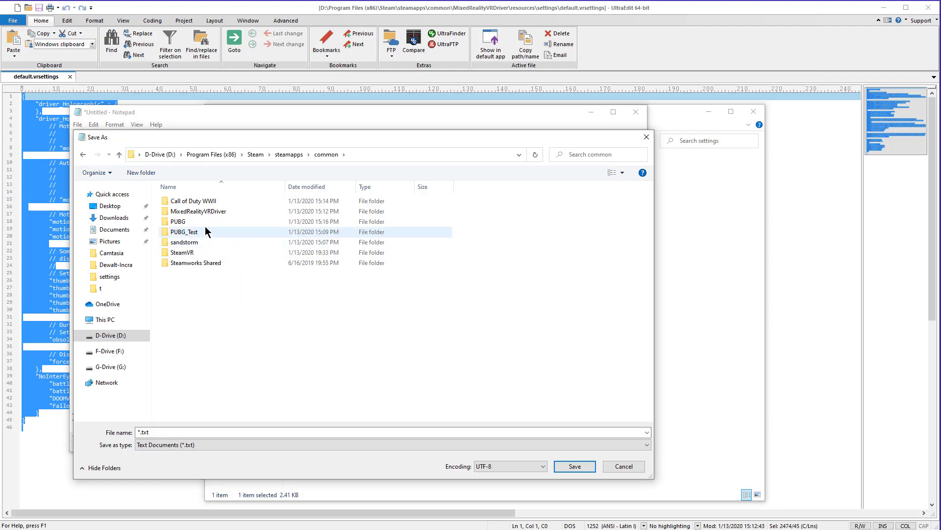
double_click(201, 211)
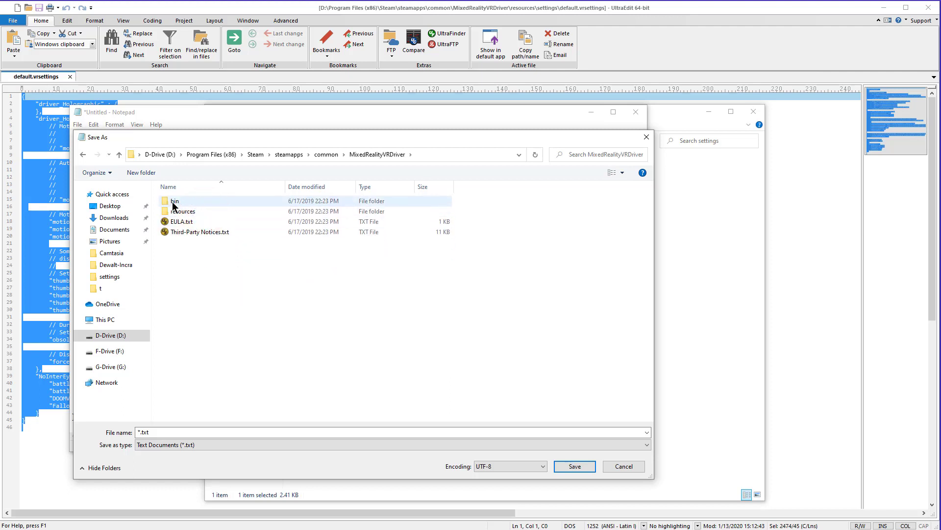
mouse_move(174, 201)
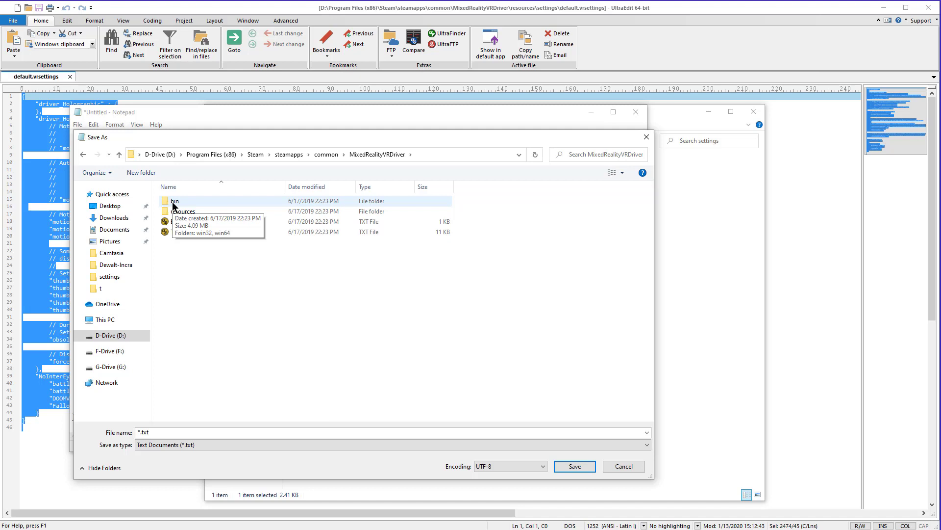
left_click(183, 211)
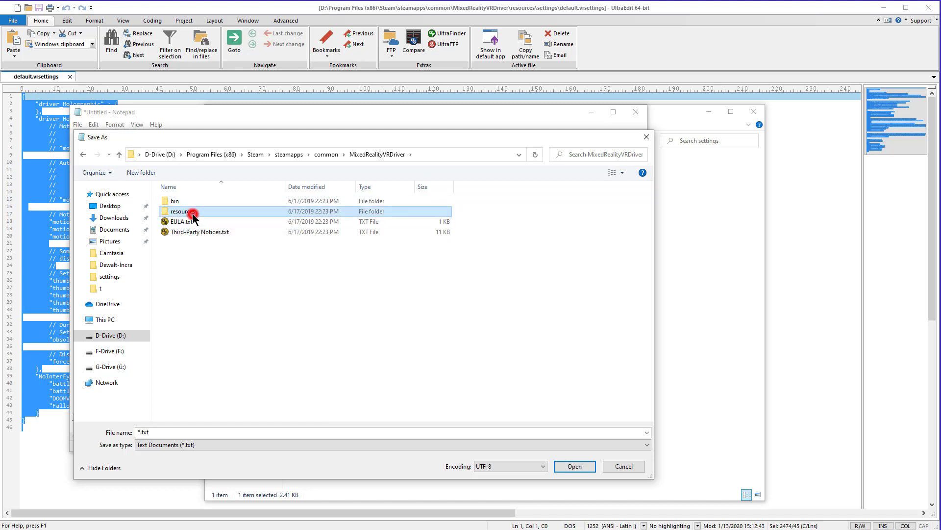
double_click(182, 211)
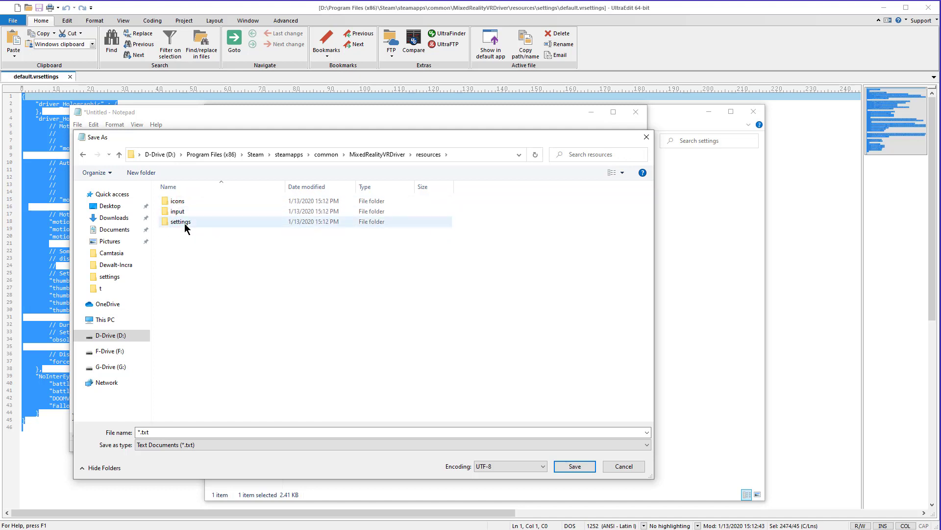
double_click(180, 222)
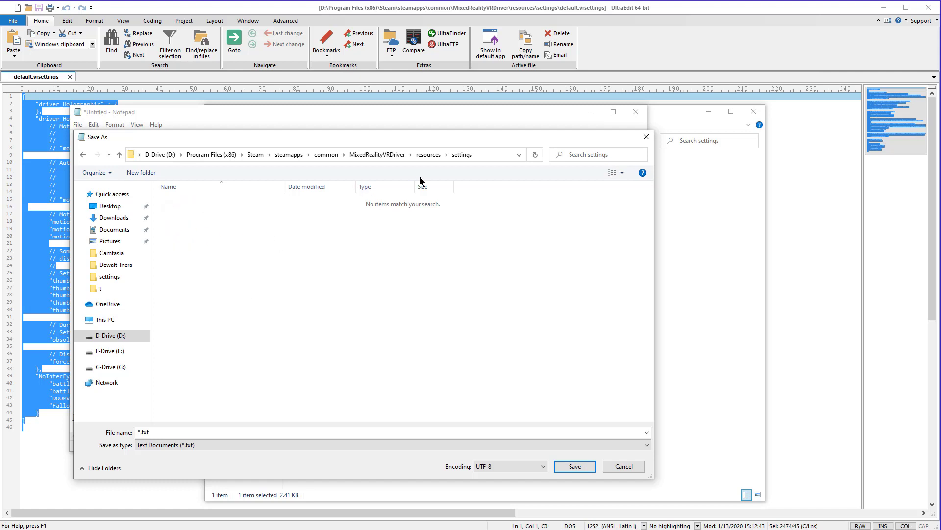
Leave Save as type on Text Documents and clear the *.txt file name entry
left_click(278, 243)
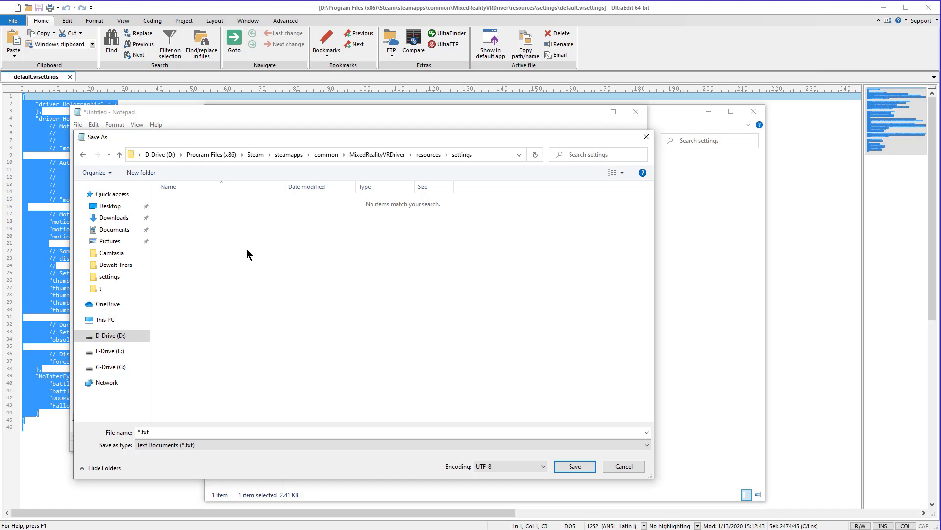
left_click(168, 432)
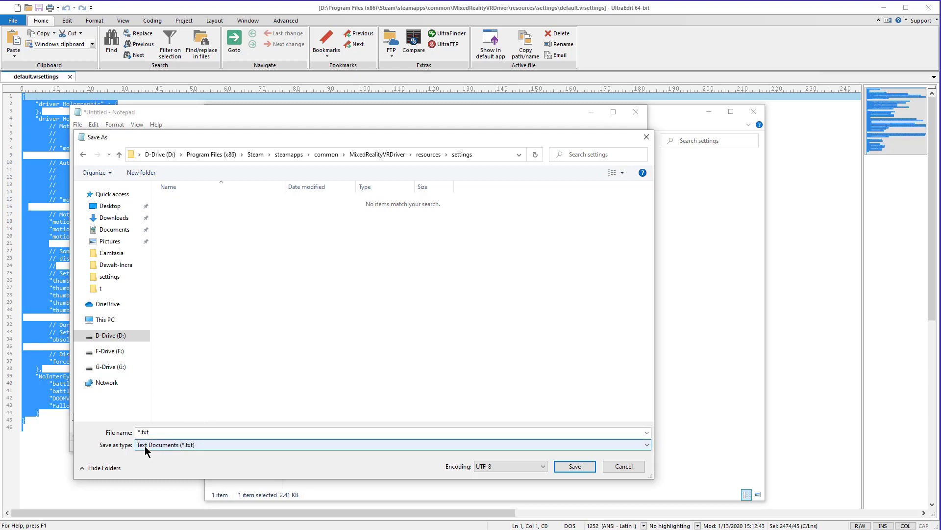
left_click(390, 445)
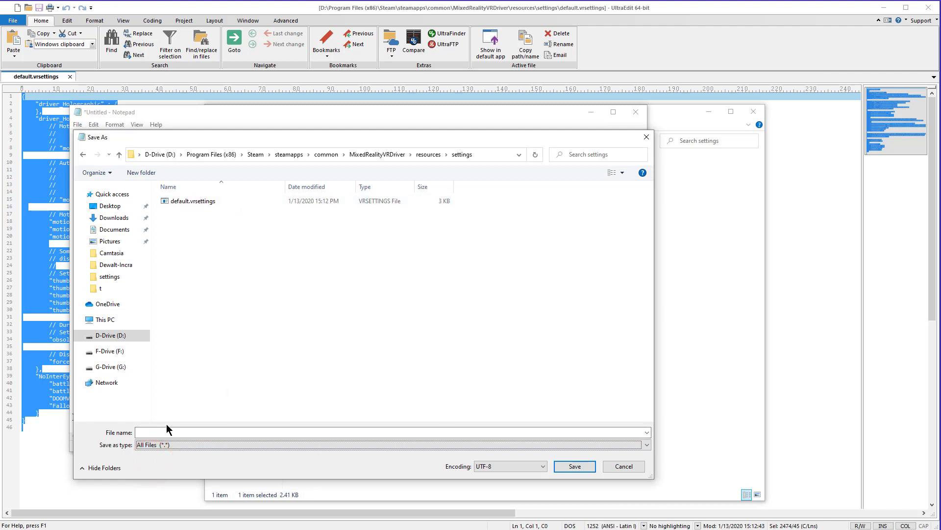
left_click(391, 444)
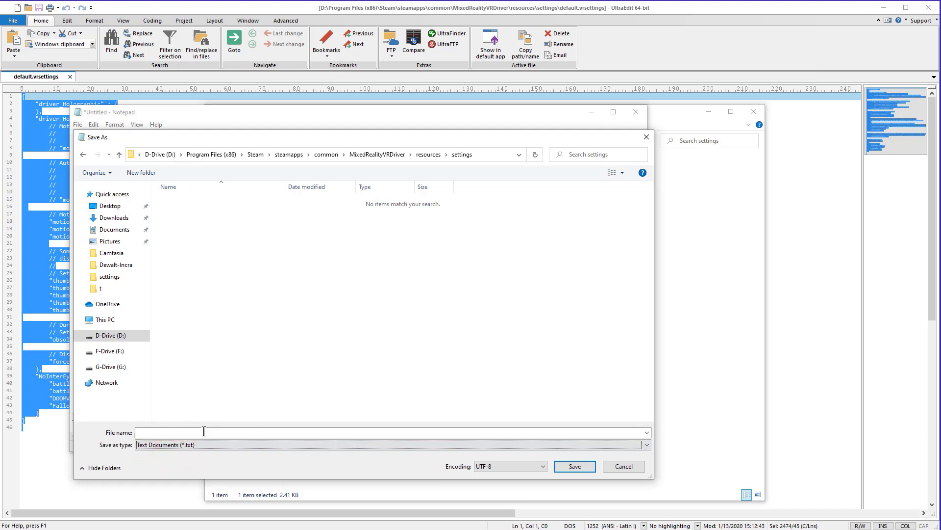
mouse_move(211, 430)
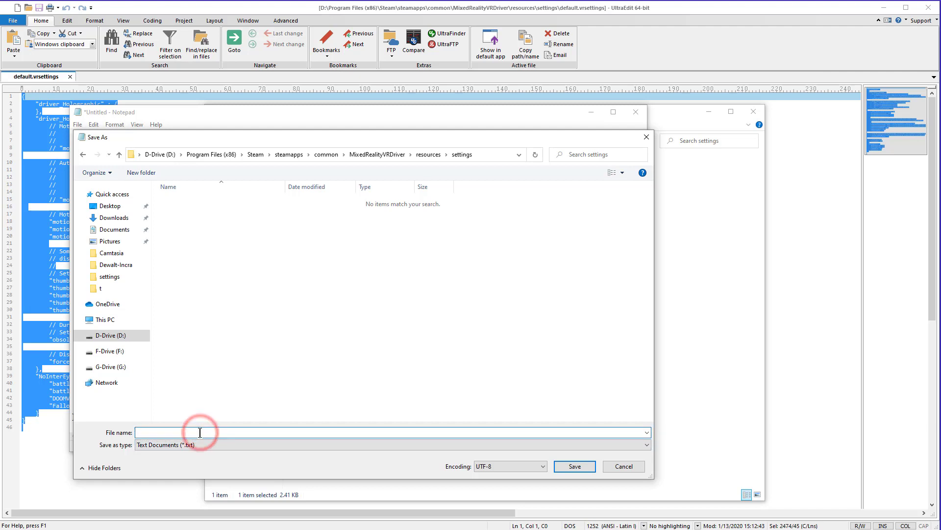
left_click(200, 432)
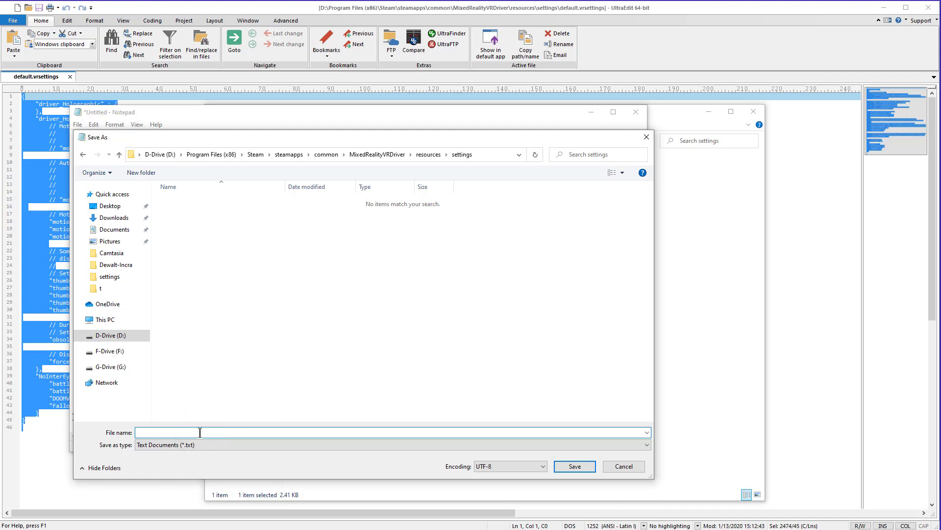
Enter "default.vrsettings" in quotes as the file name, then close Save As unsaved
type("default.vrsettings\"")
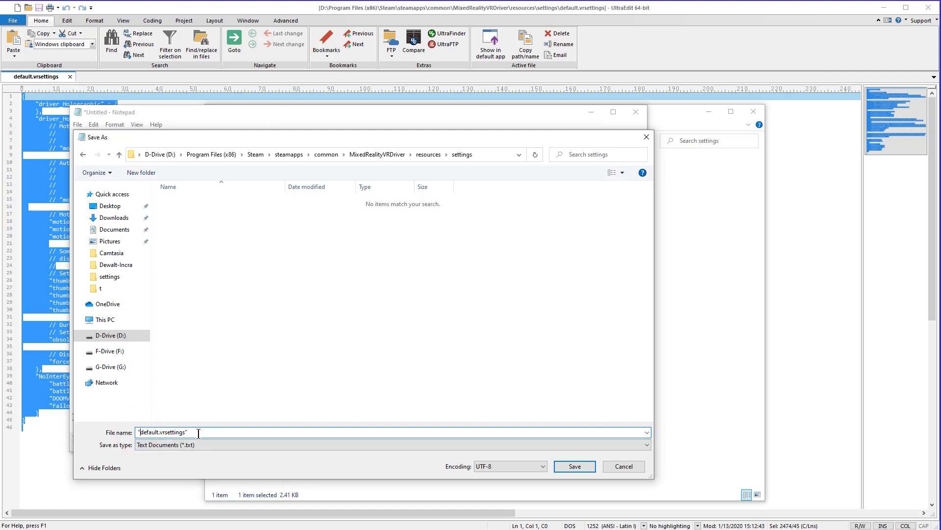
left_click(390, 444)
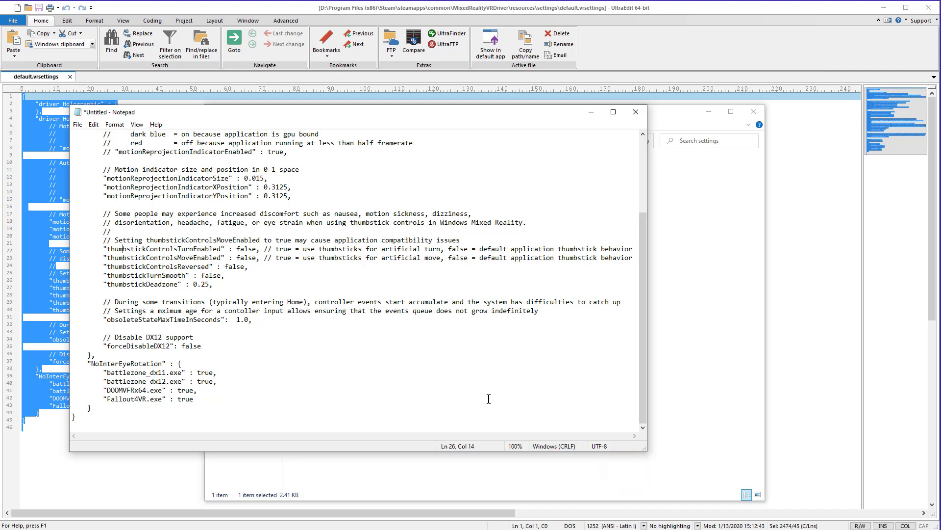
mouse_move(647, 23)
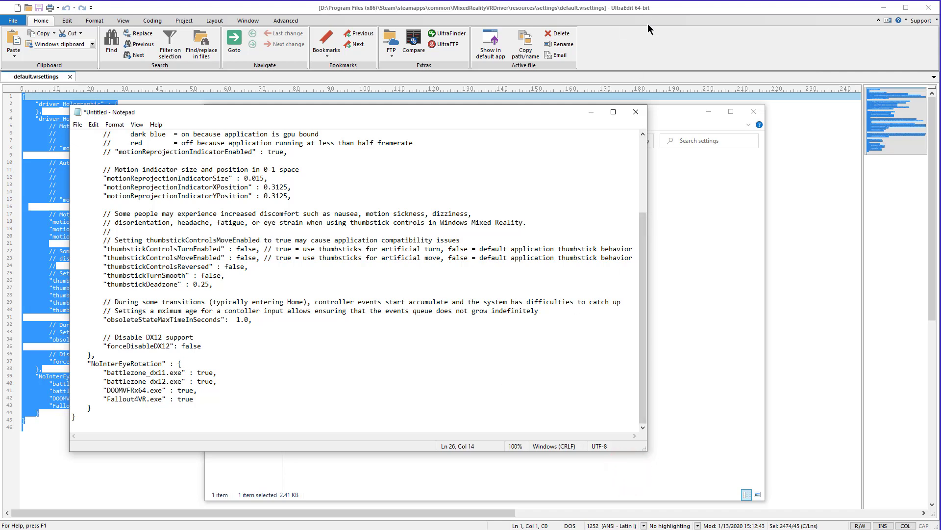
Switch to File Explorer showing default.vrsettings in the settings folder
left_click(635, 113)
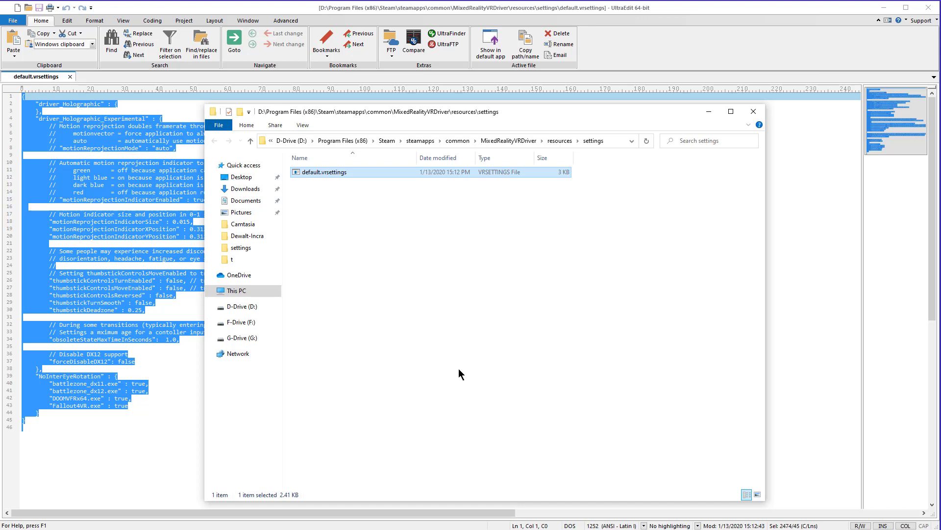
mouse_move(565, 376)
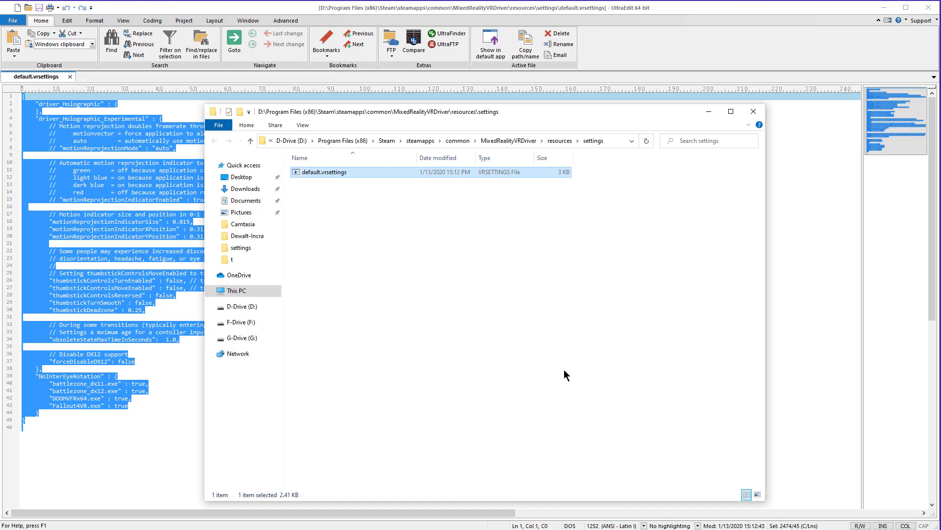